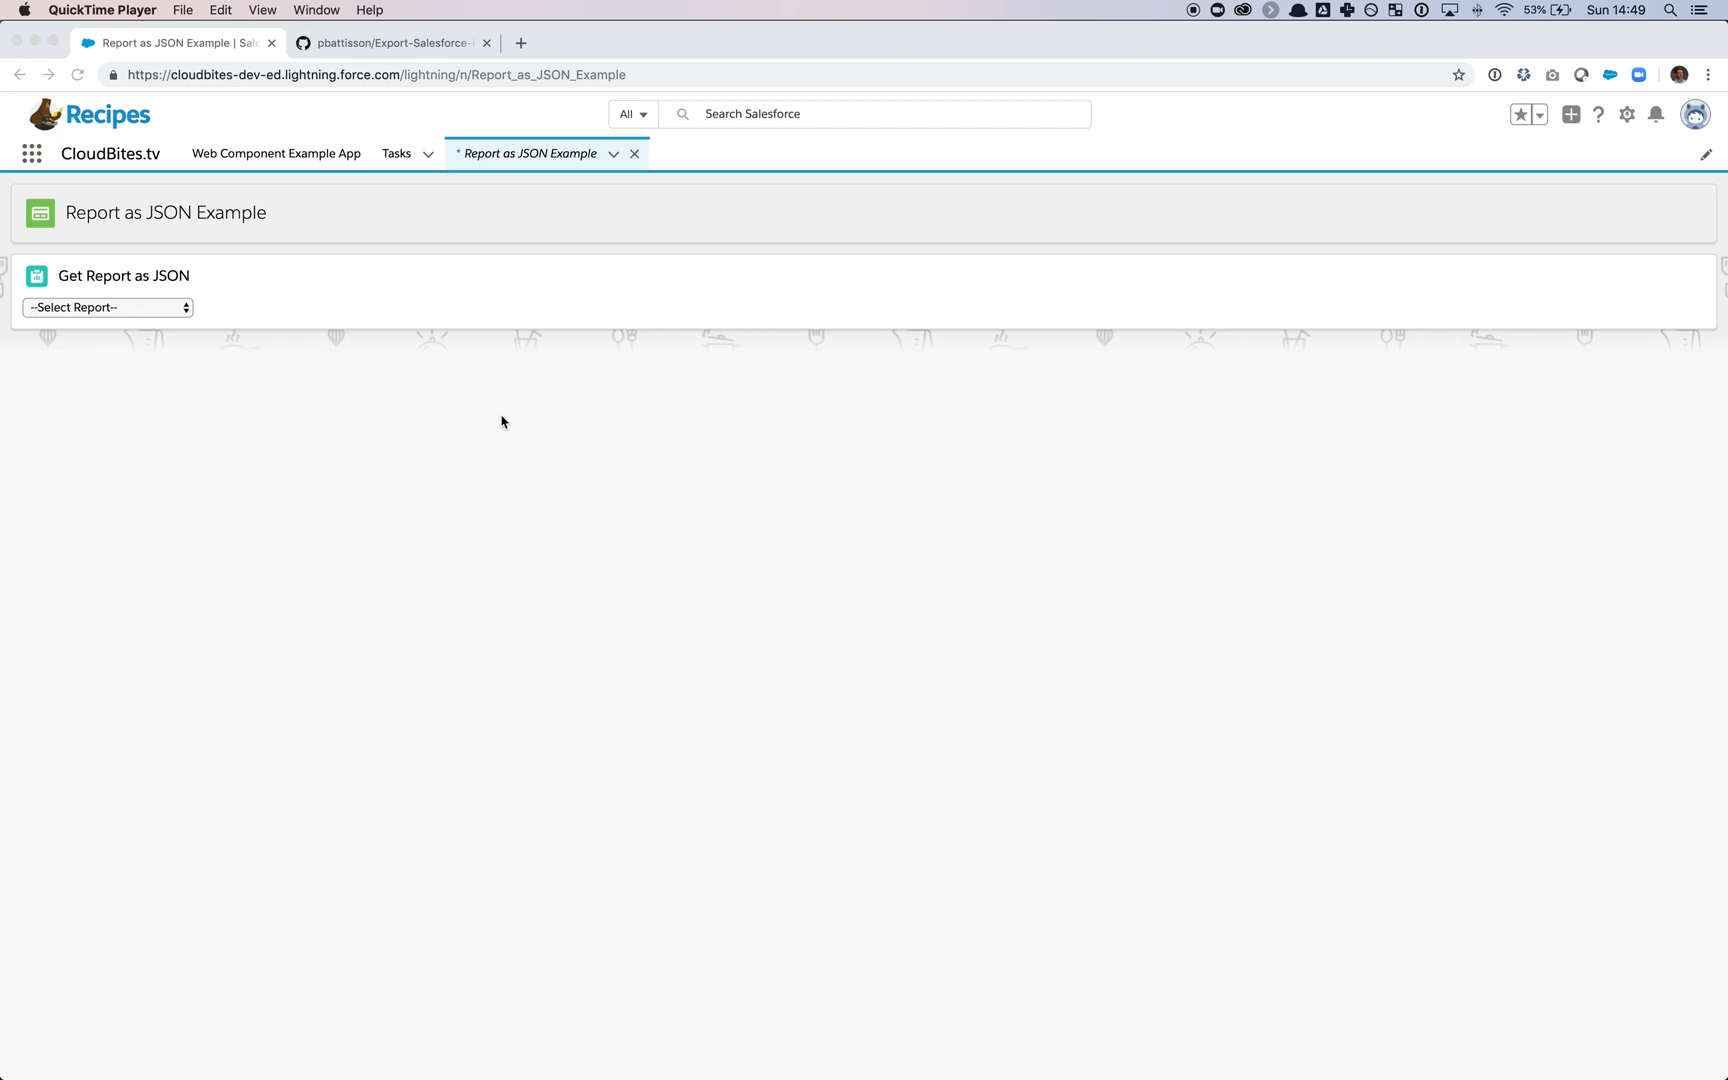
mouse_move(212, 356)
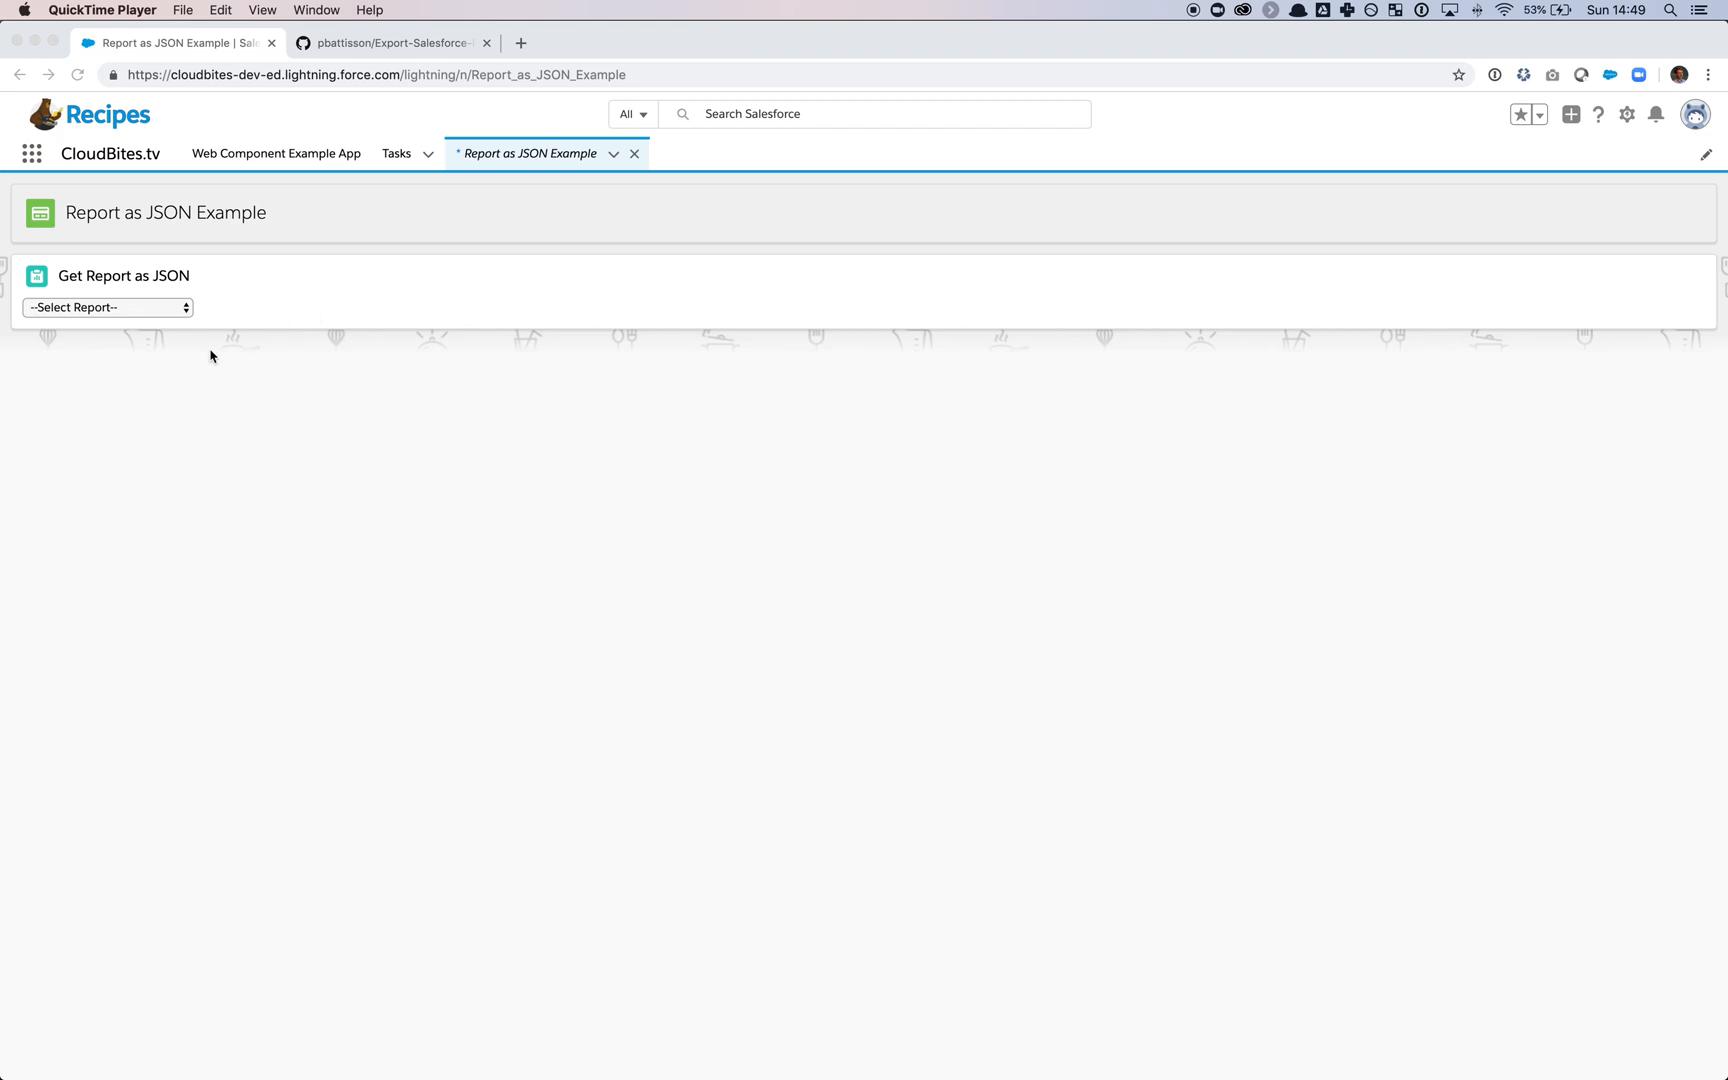
- Select Opportunities Stage Report from the report dropdown and scroll through its JSON output
click(107, 307)
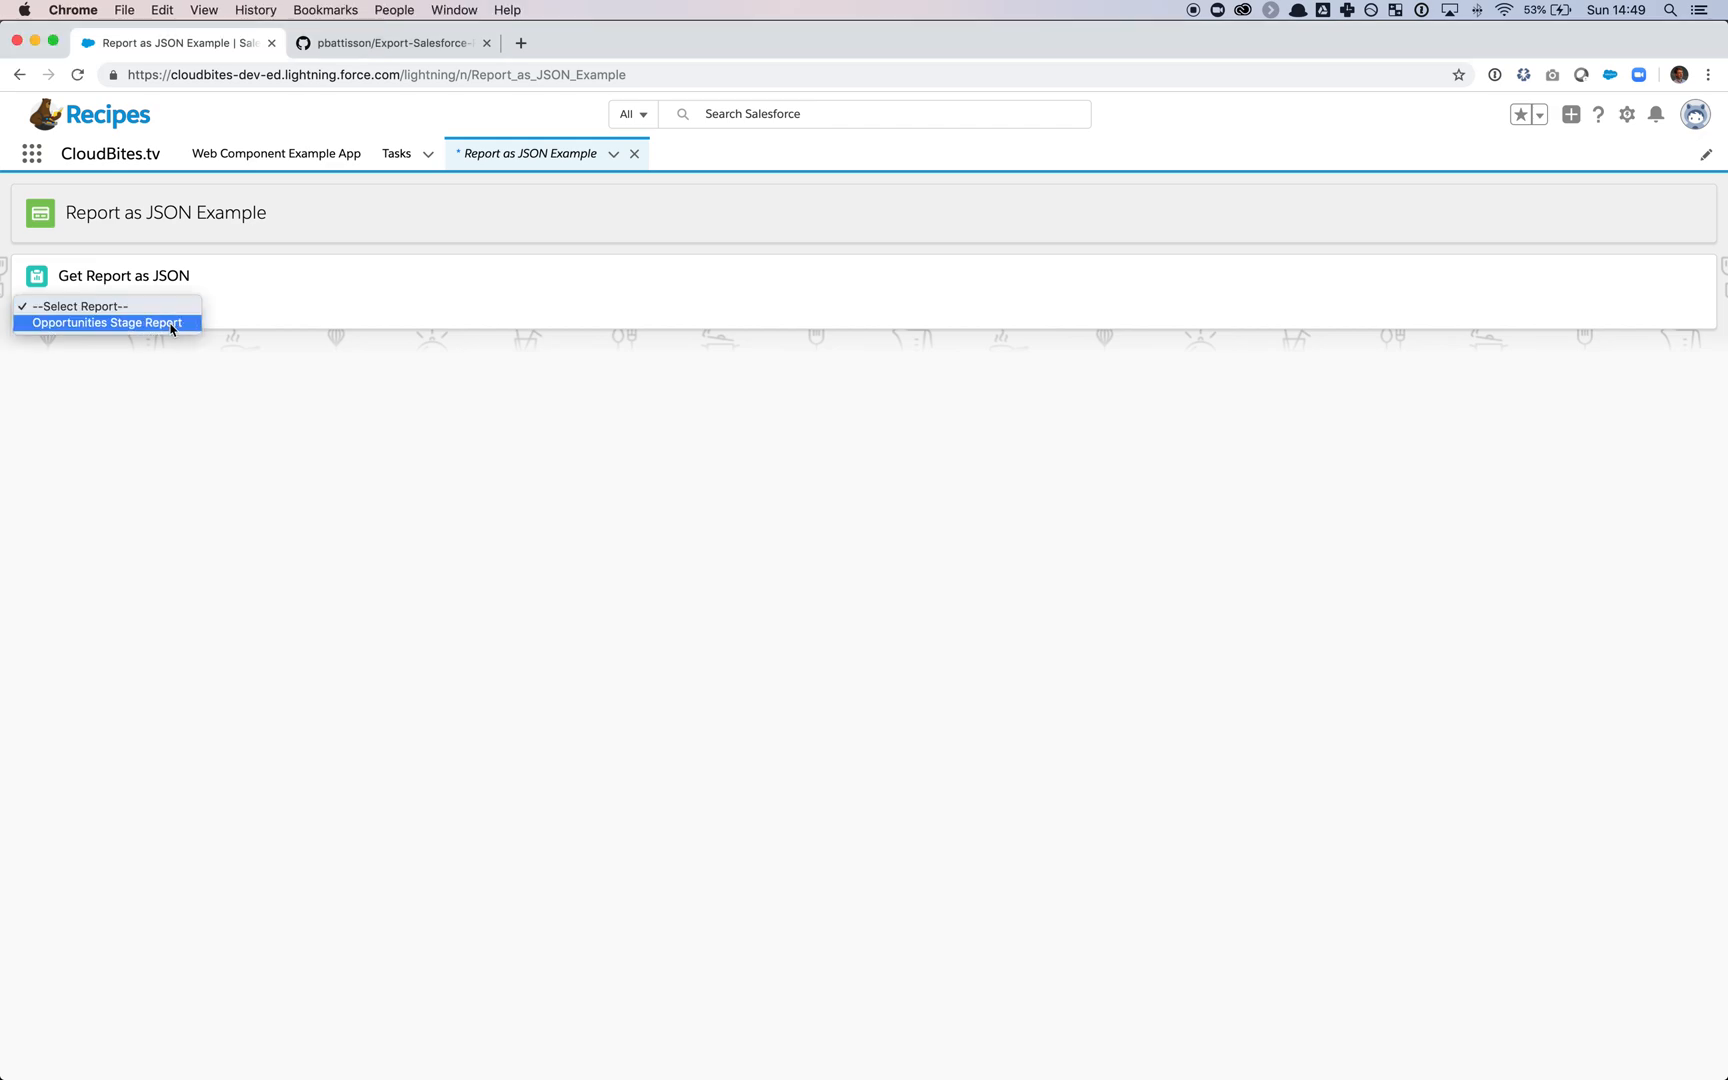
click(107, 322)
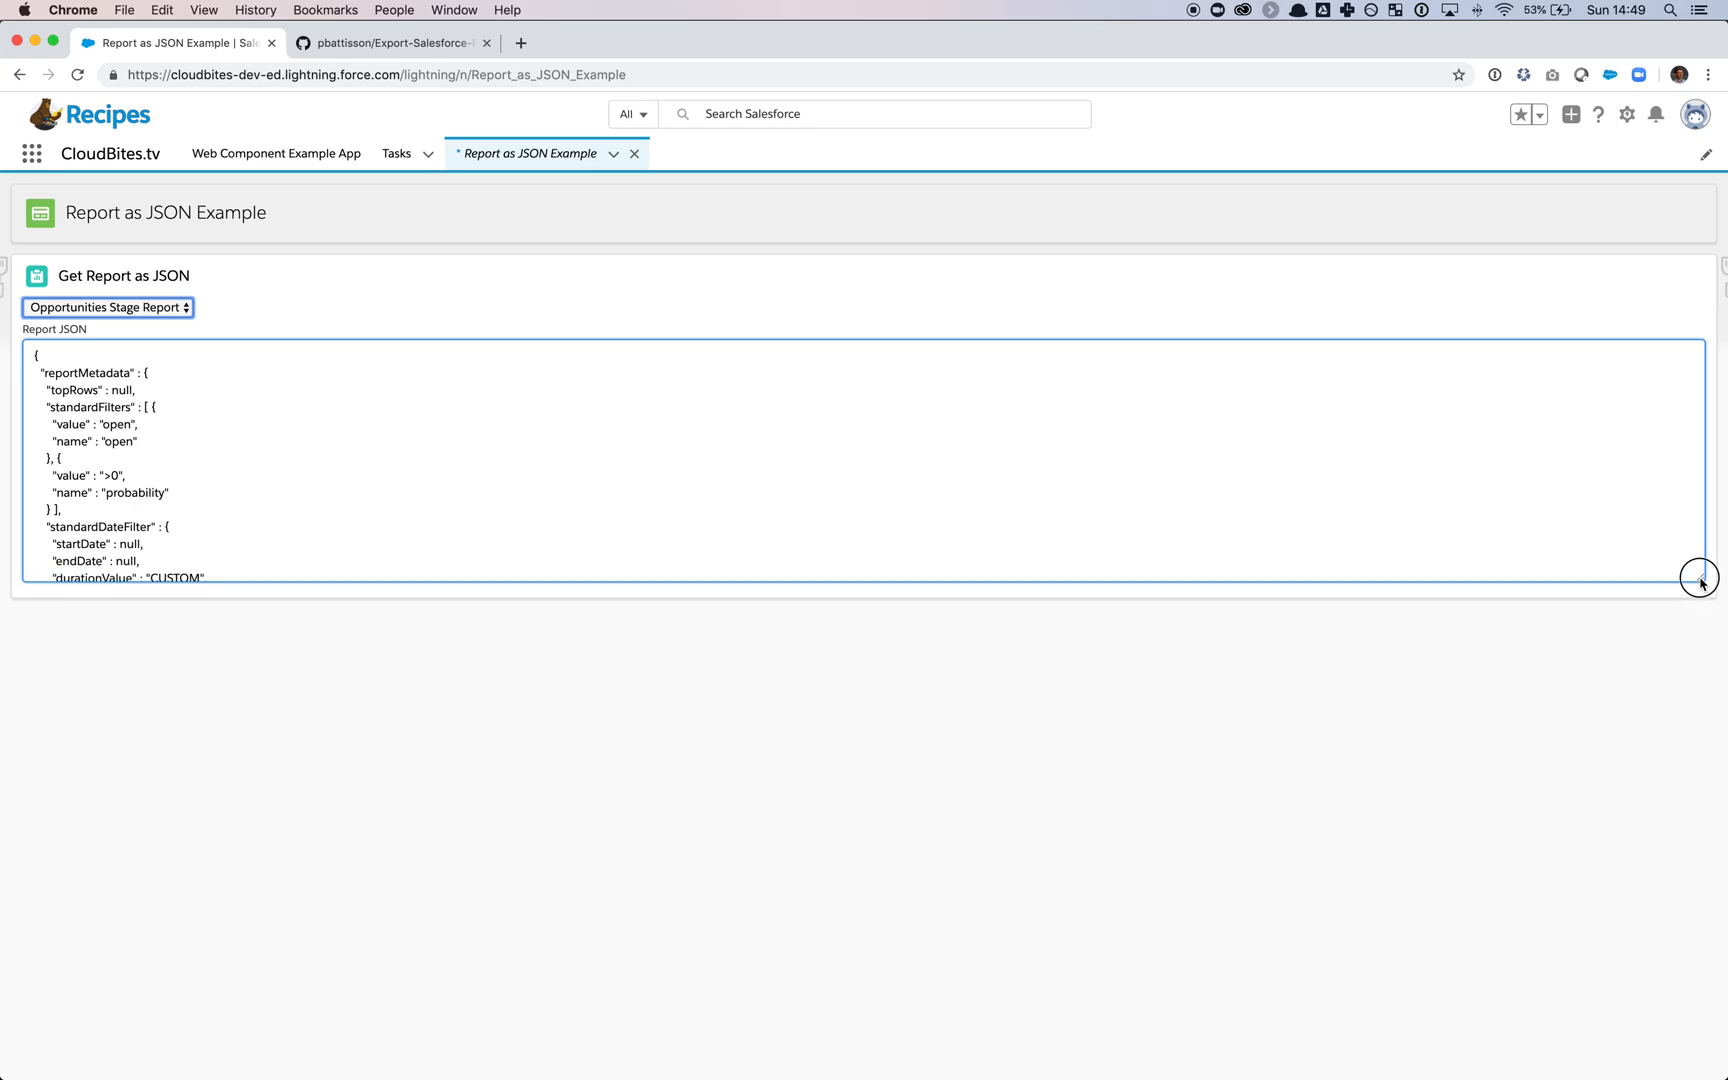
scroll(down, 3)
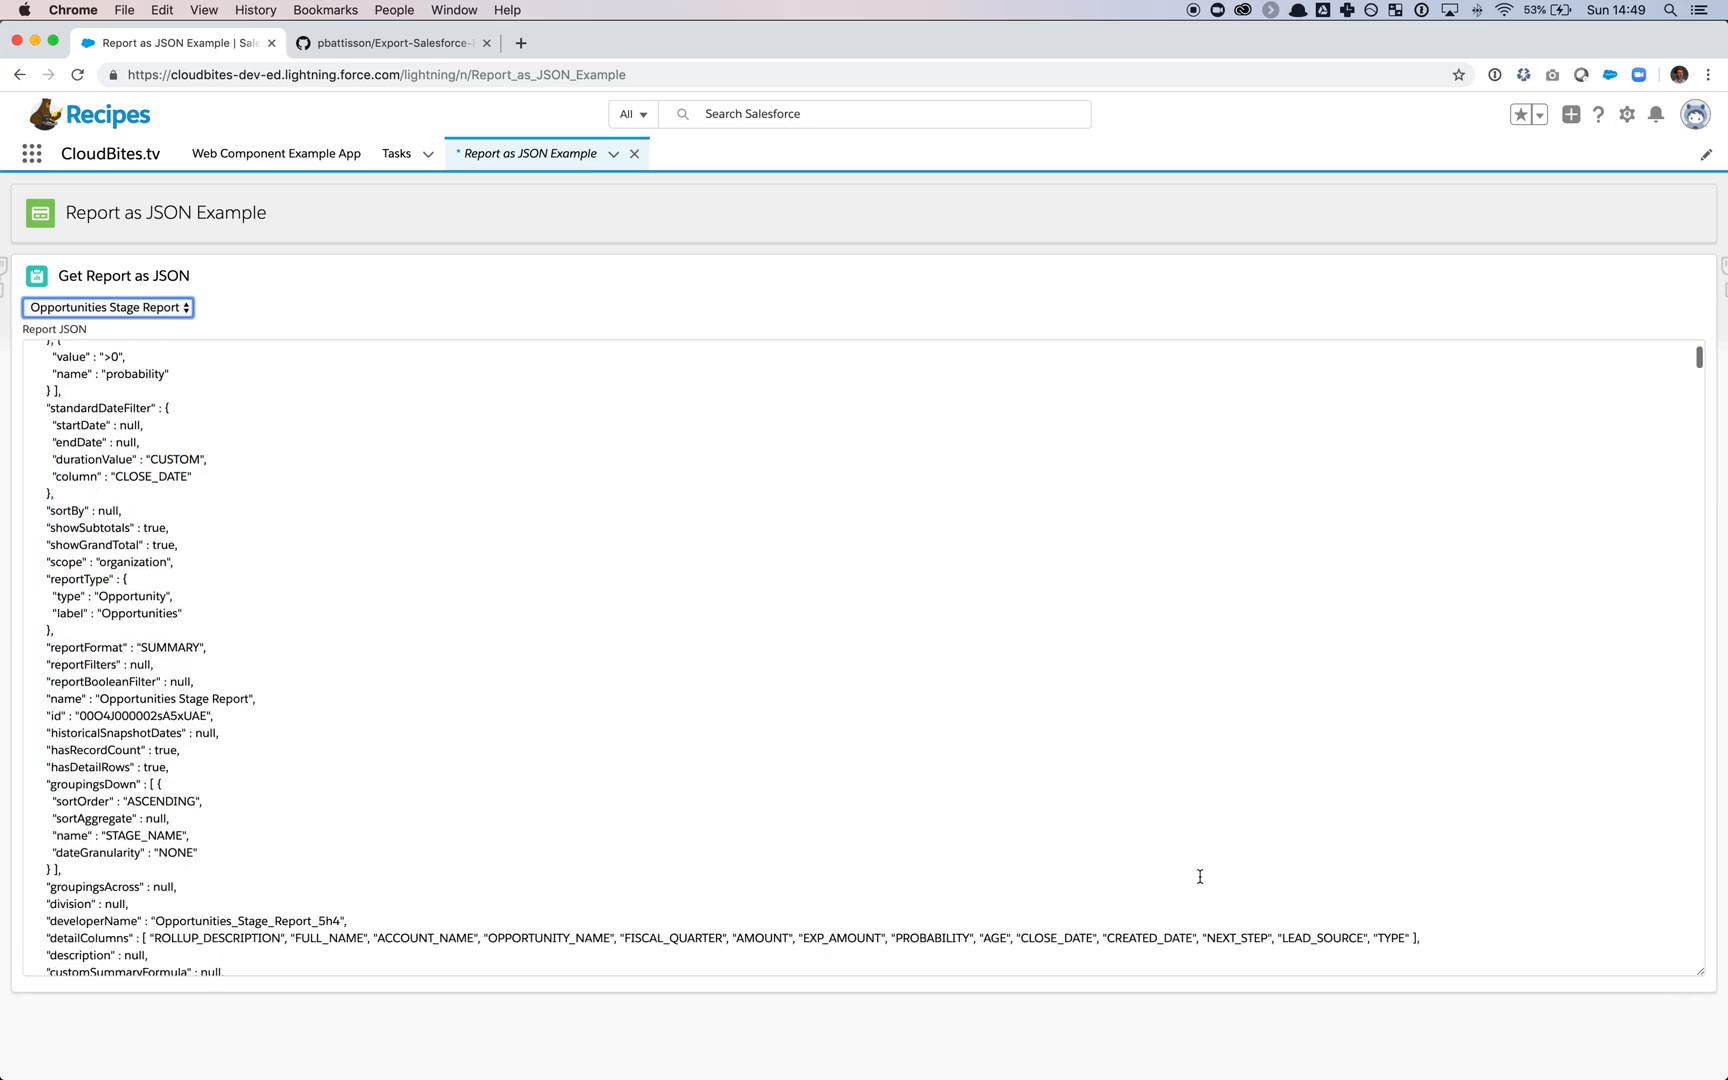
scroll(down, 3)
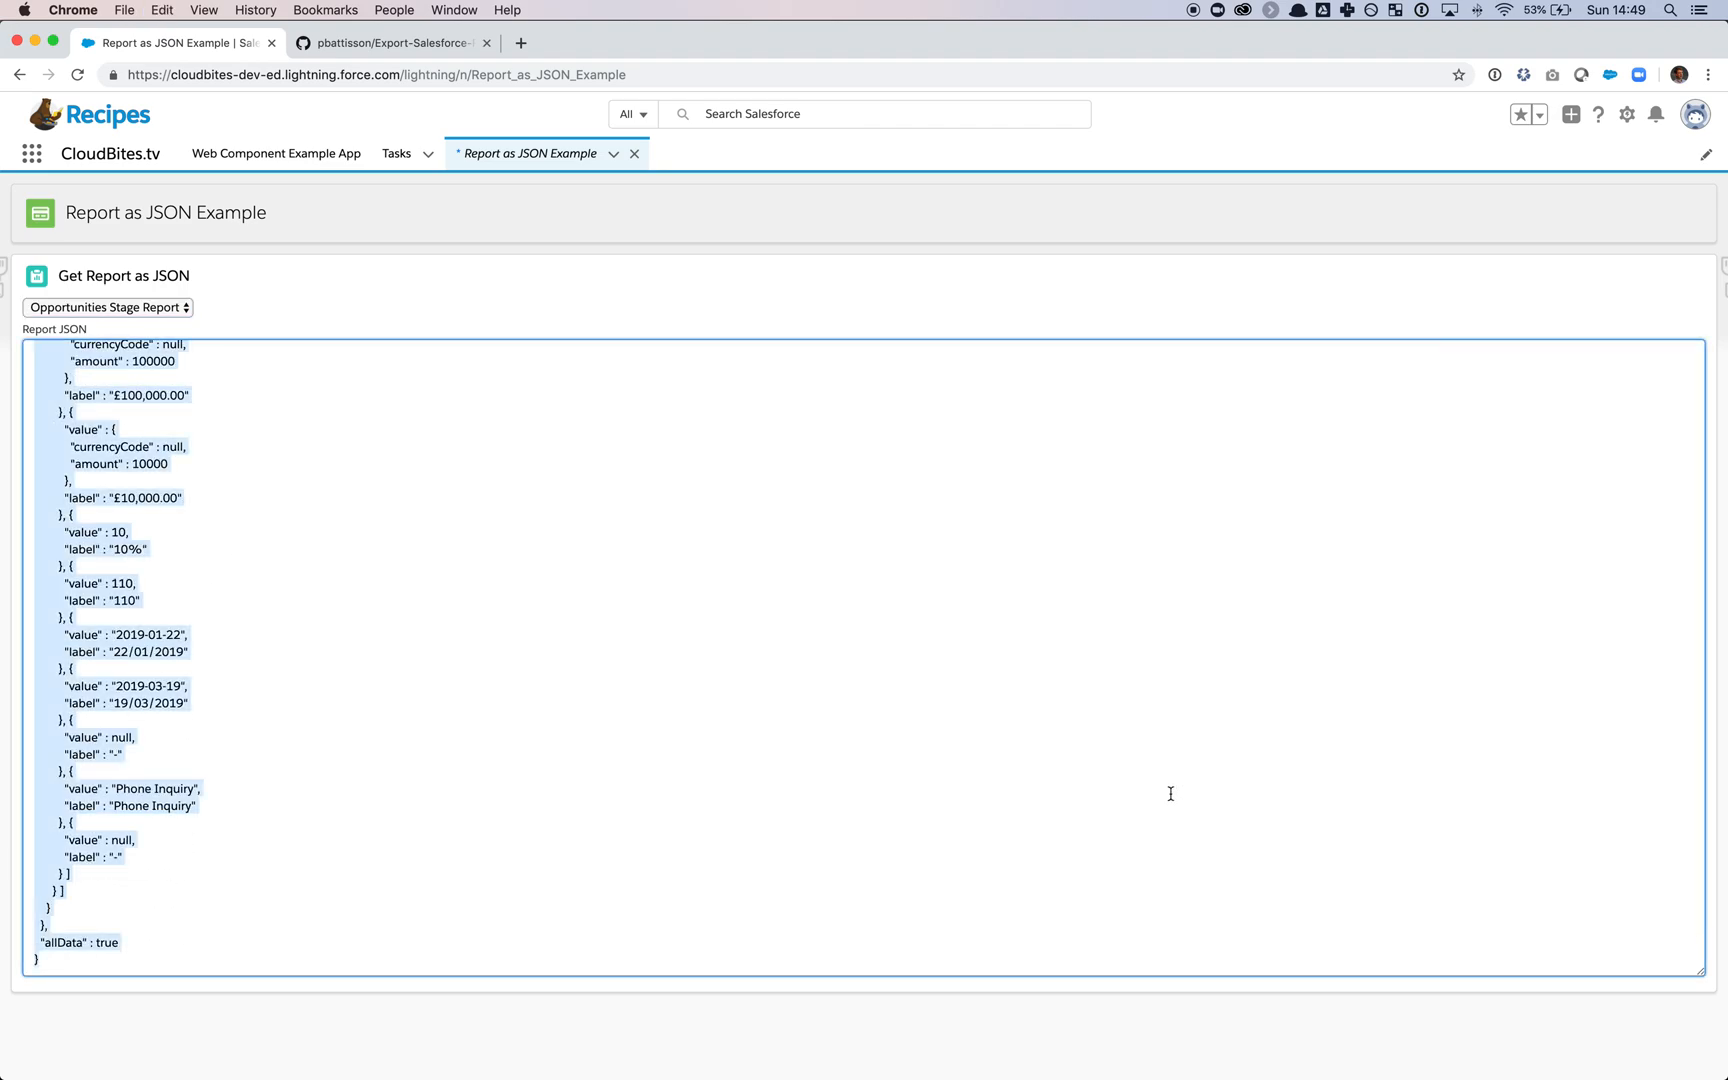
mouse_move(1051, 378)
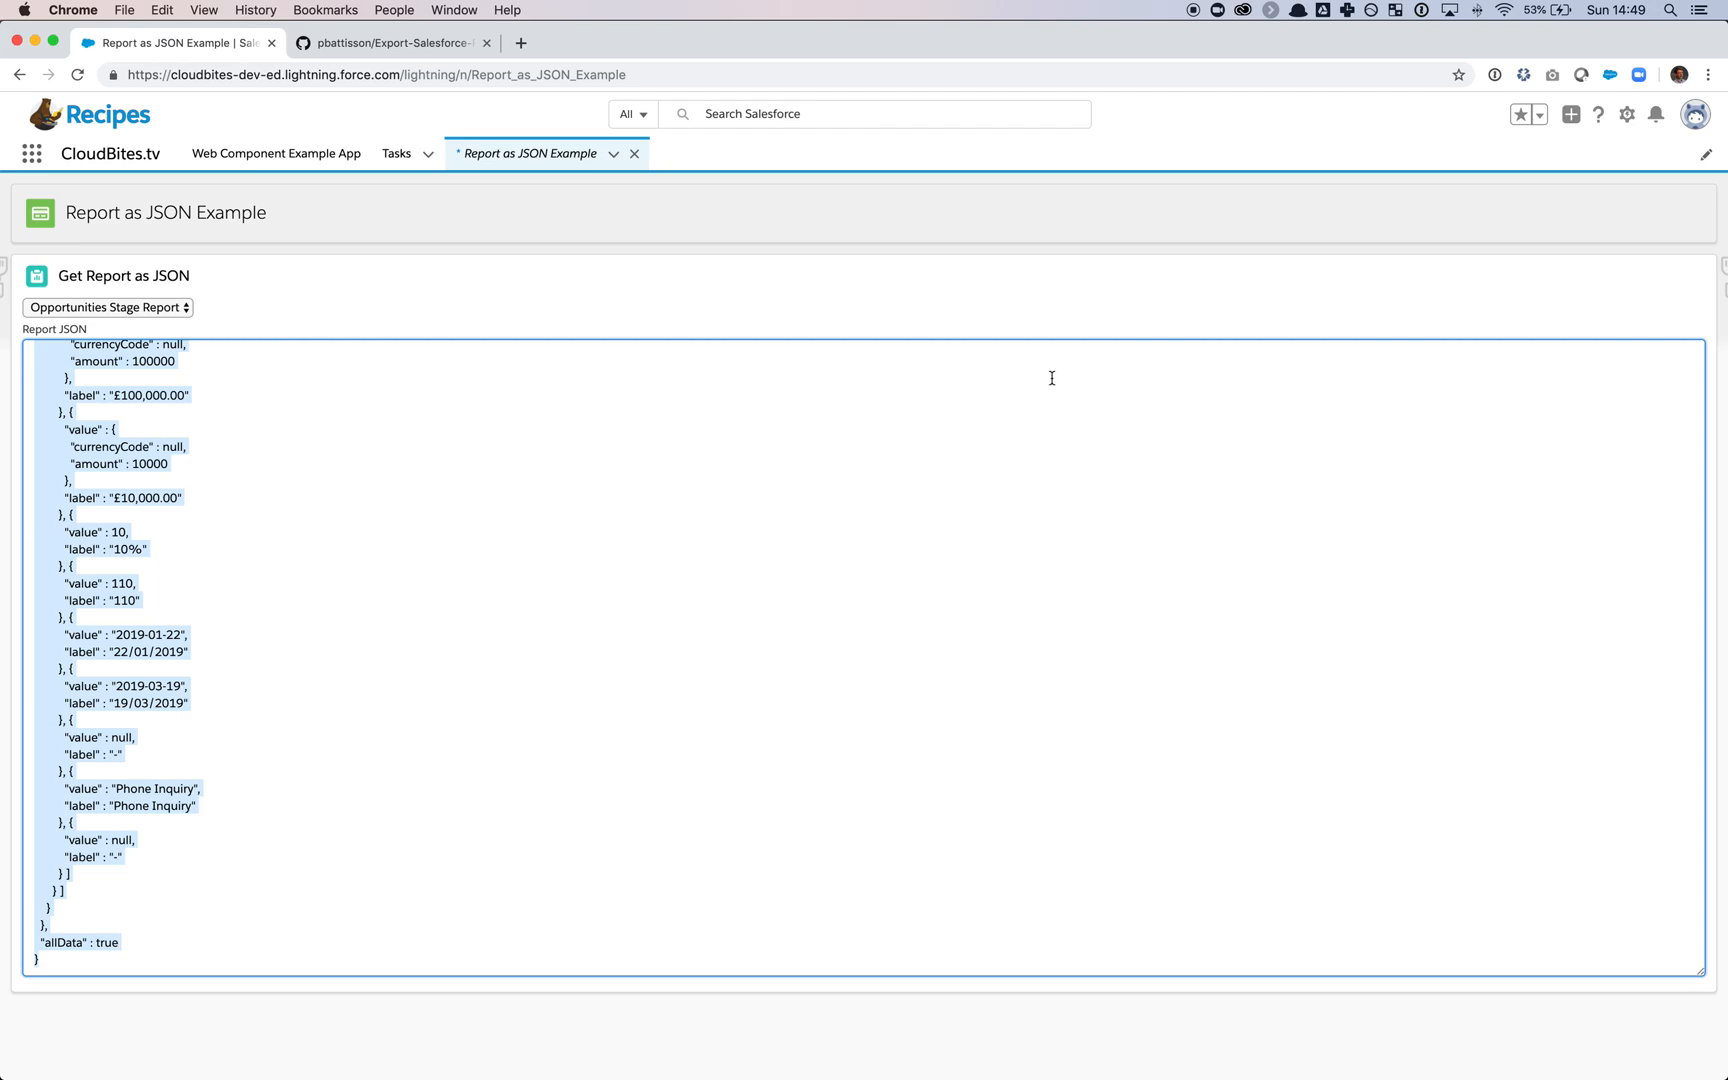
mouse_move(1051, 324)
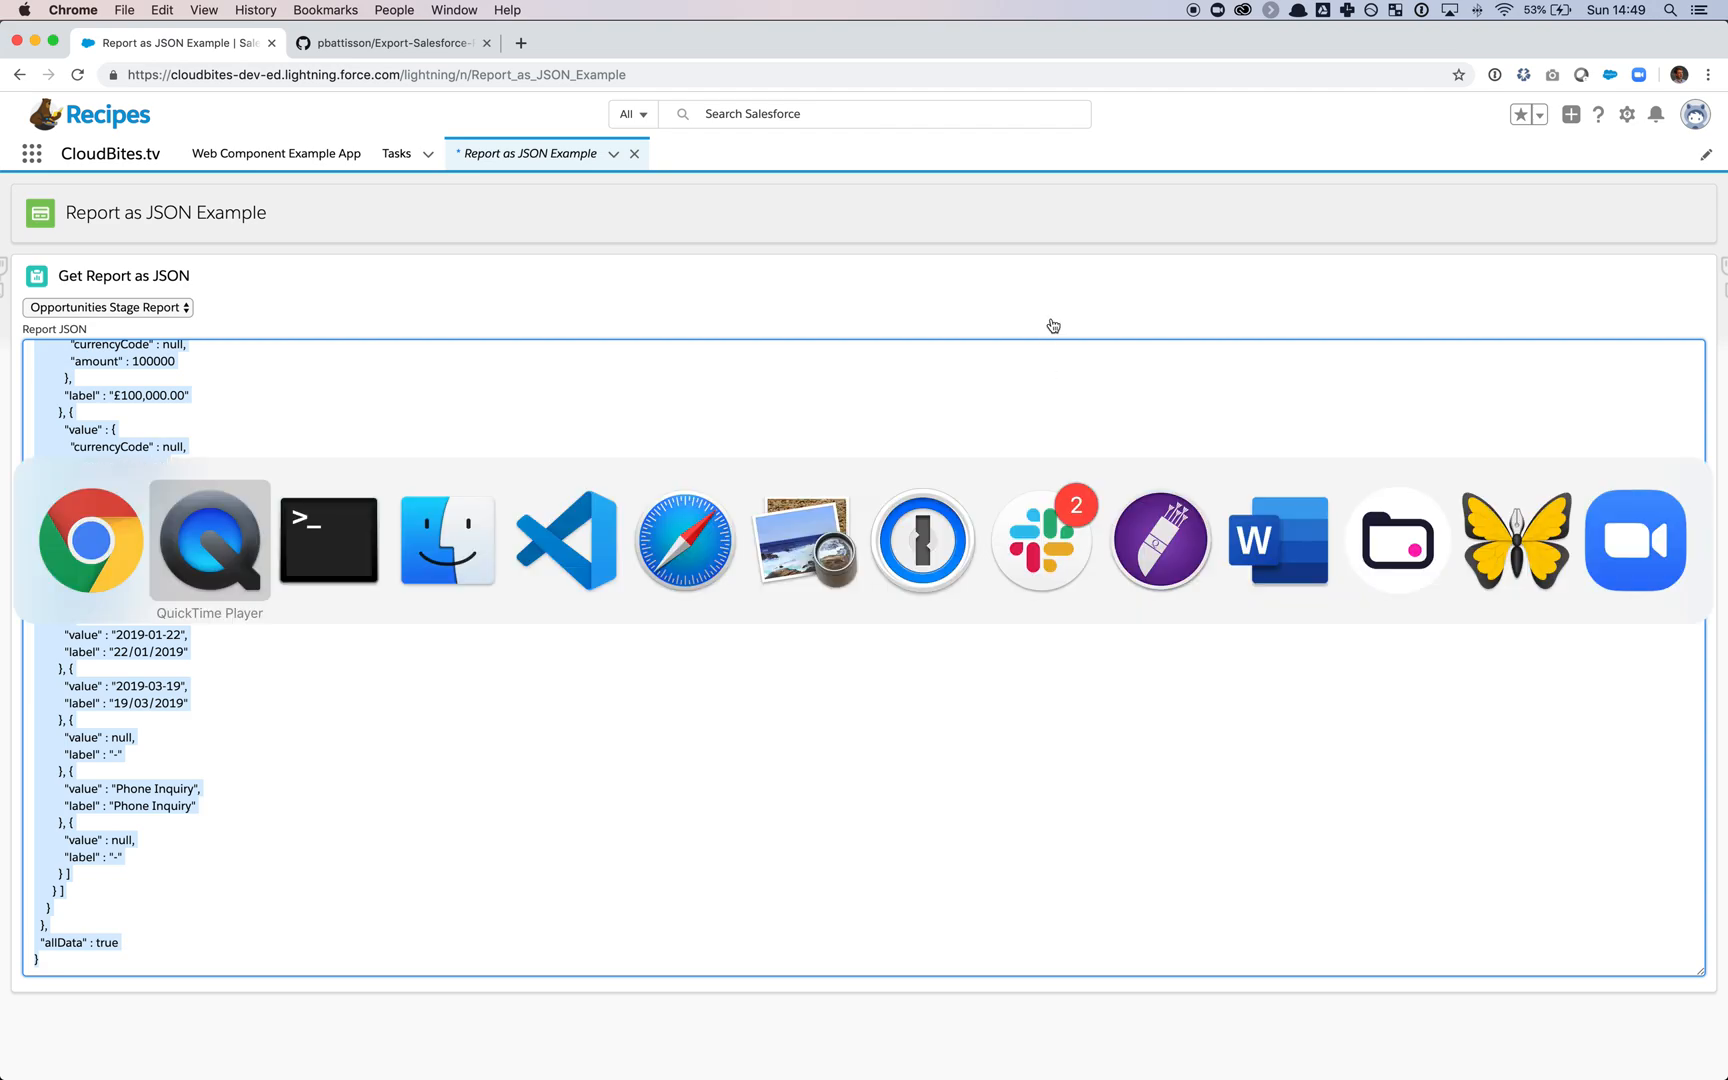
click(565, 539)
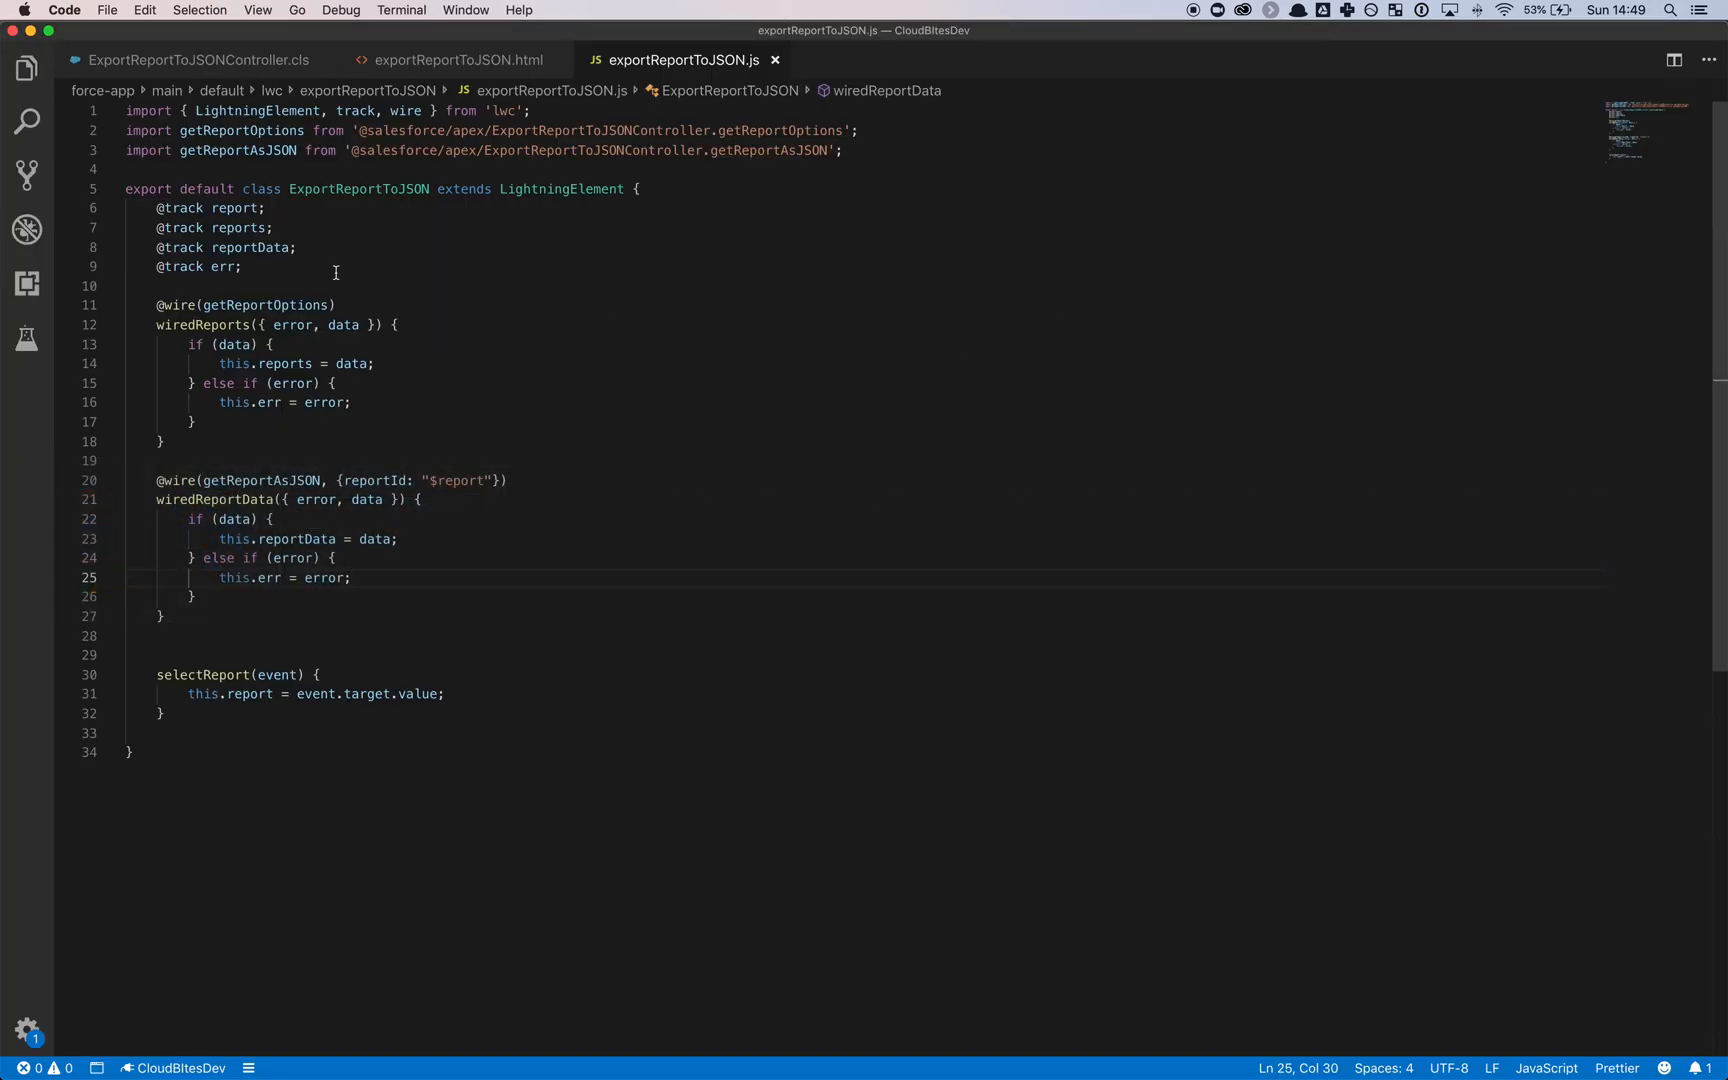
mouse_move(616, 509)
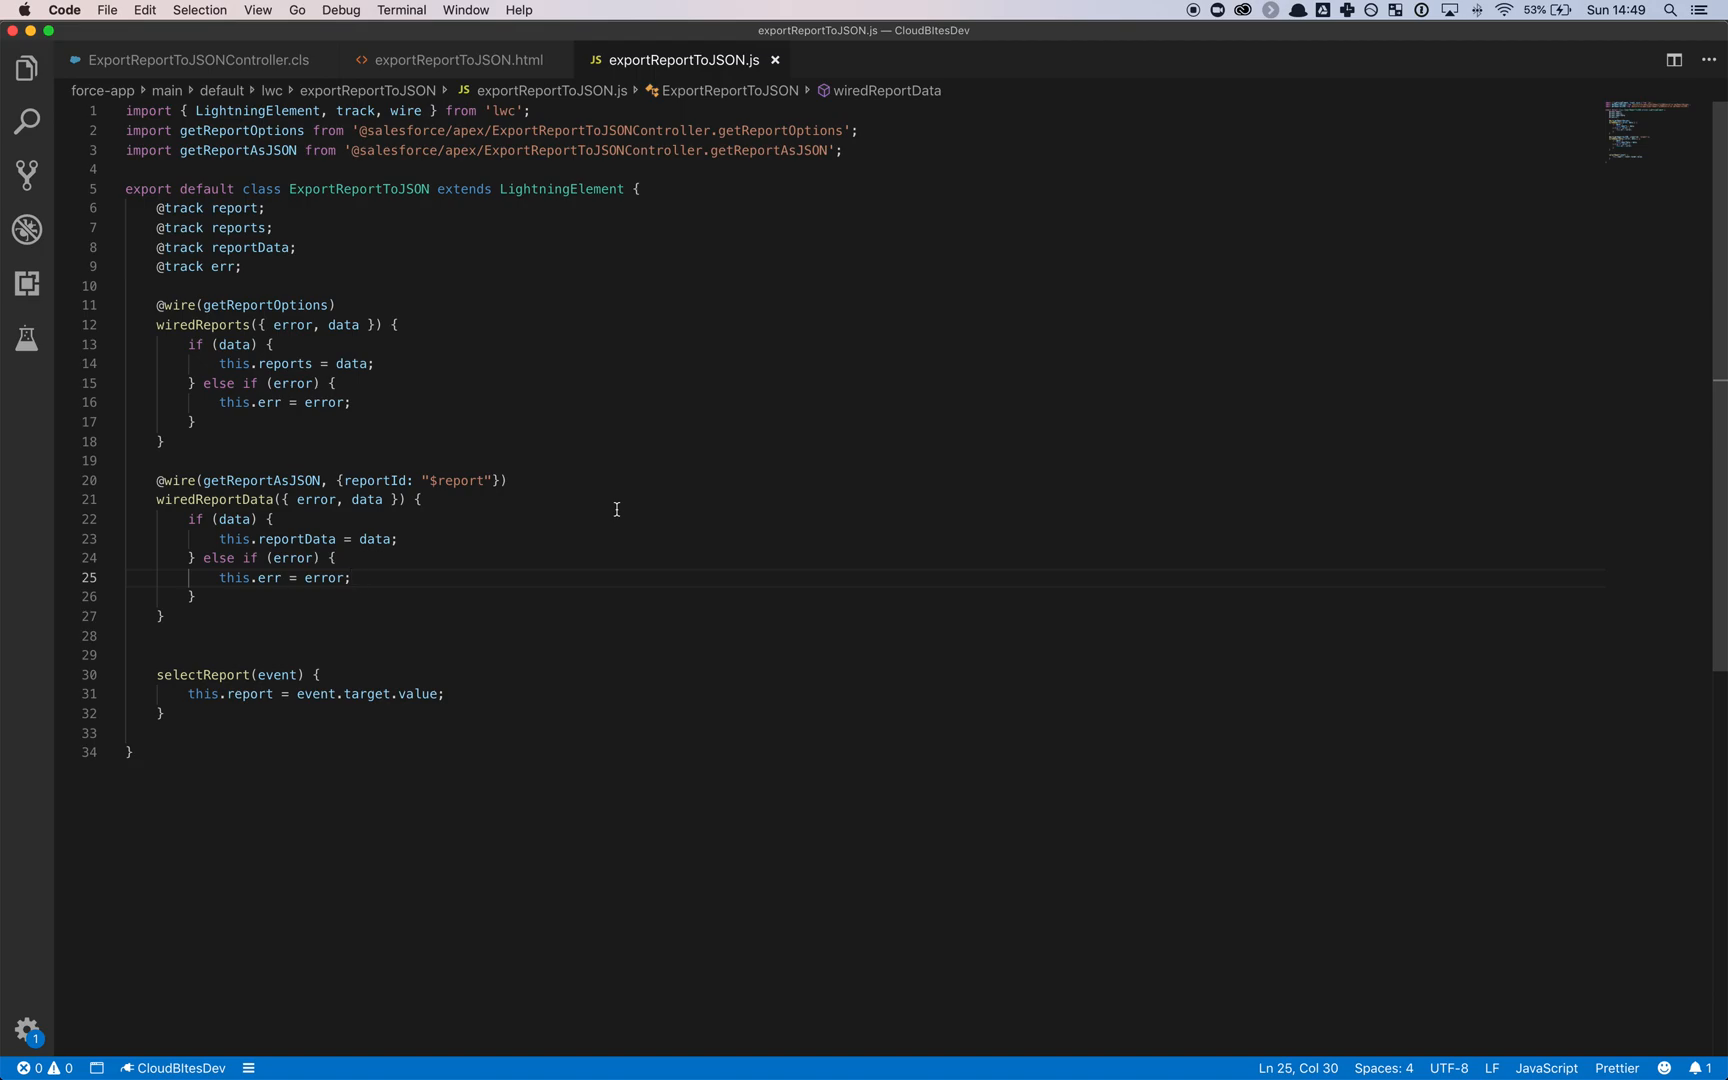
mouse_move(353, 105)
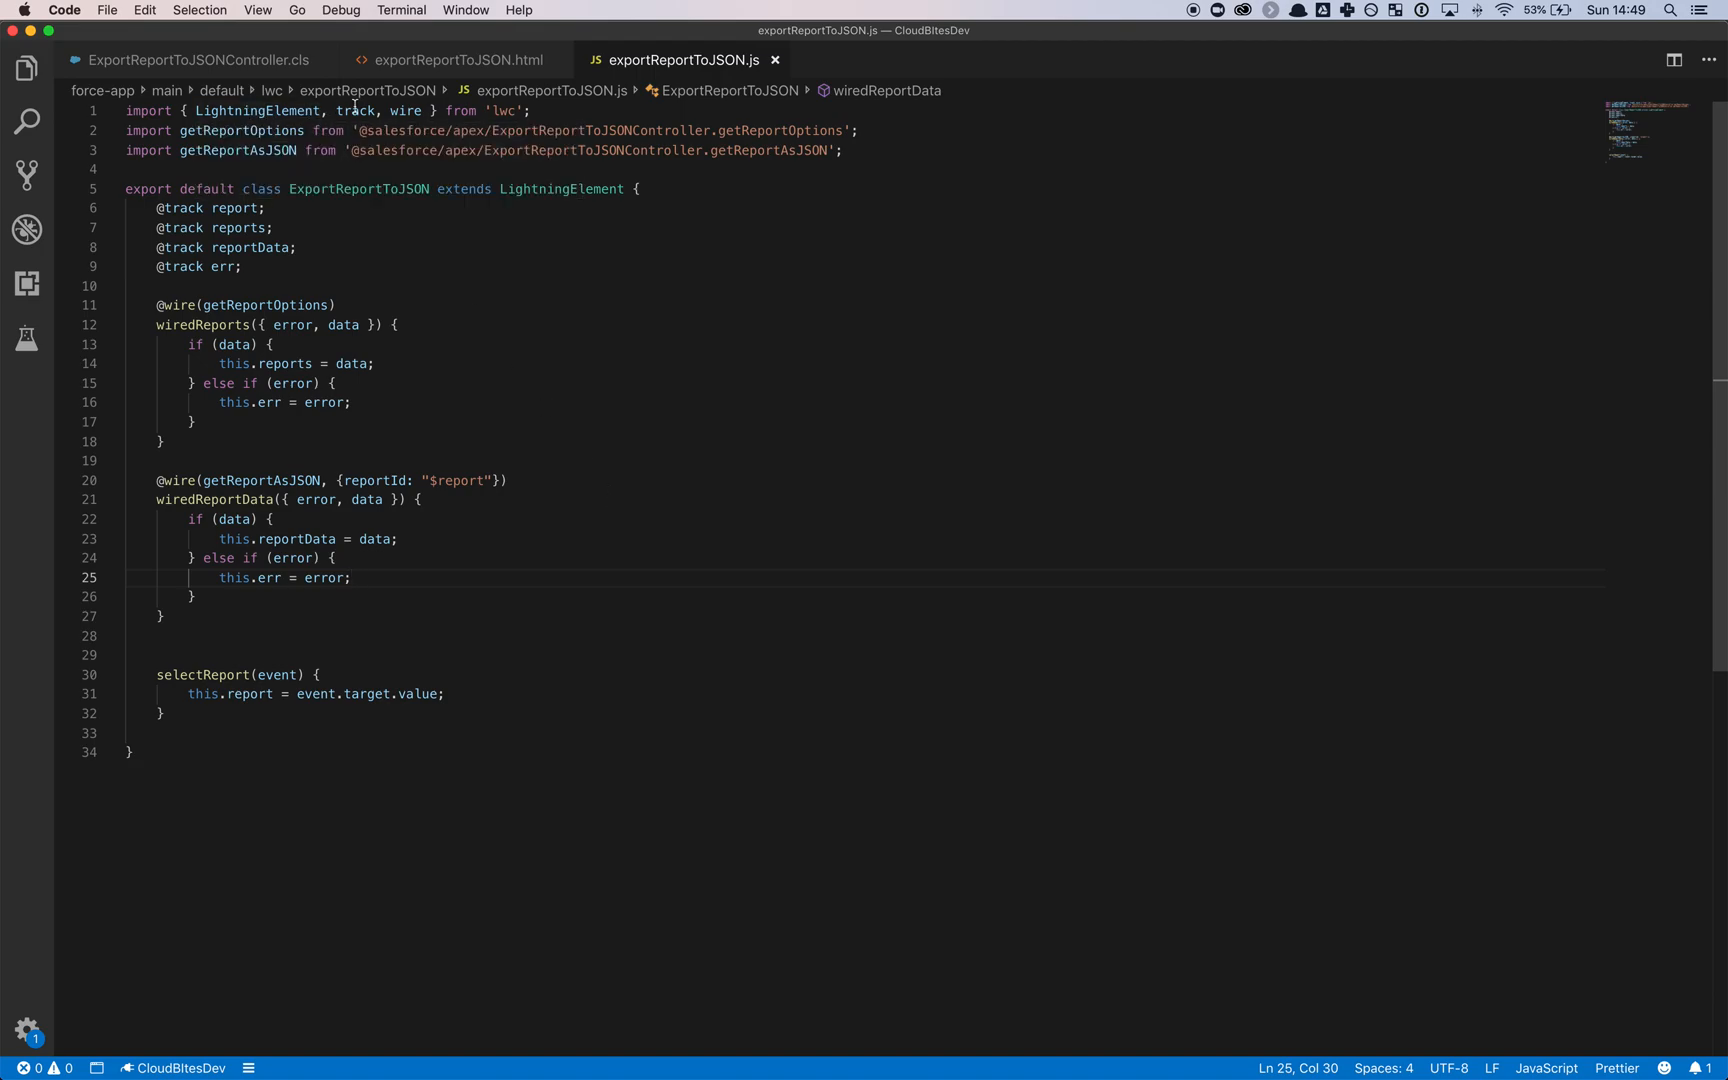
mouse_move(498, 364)
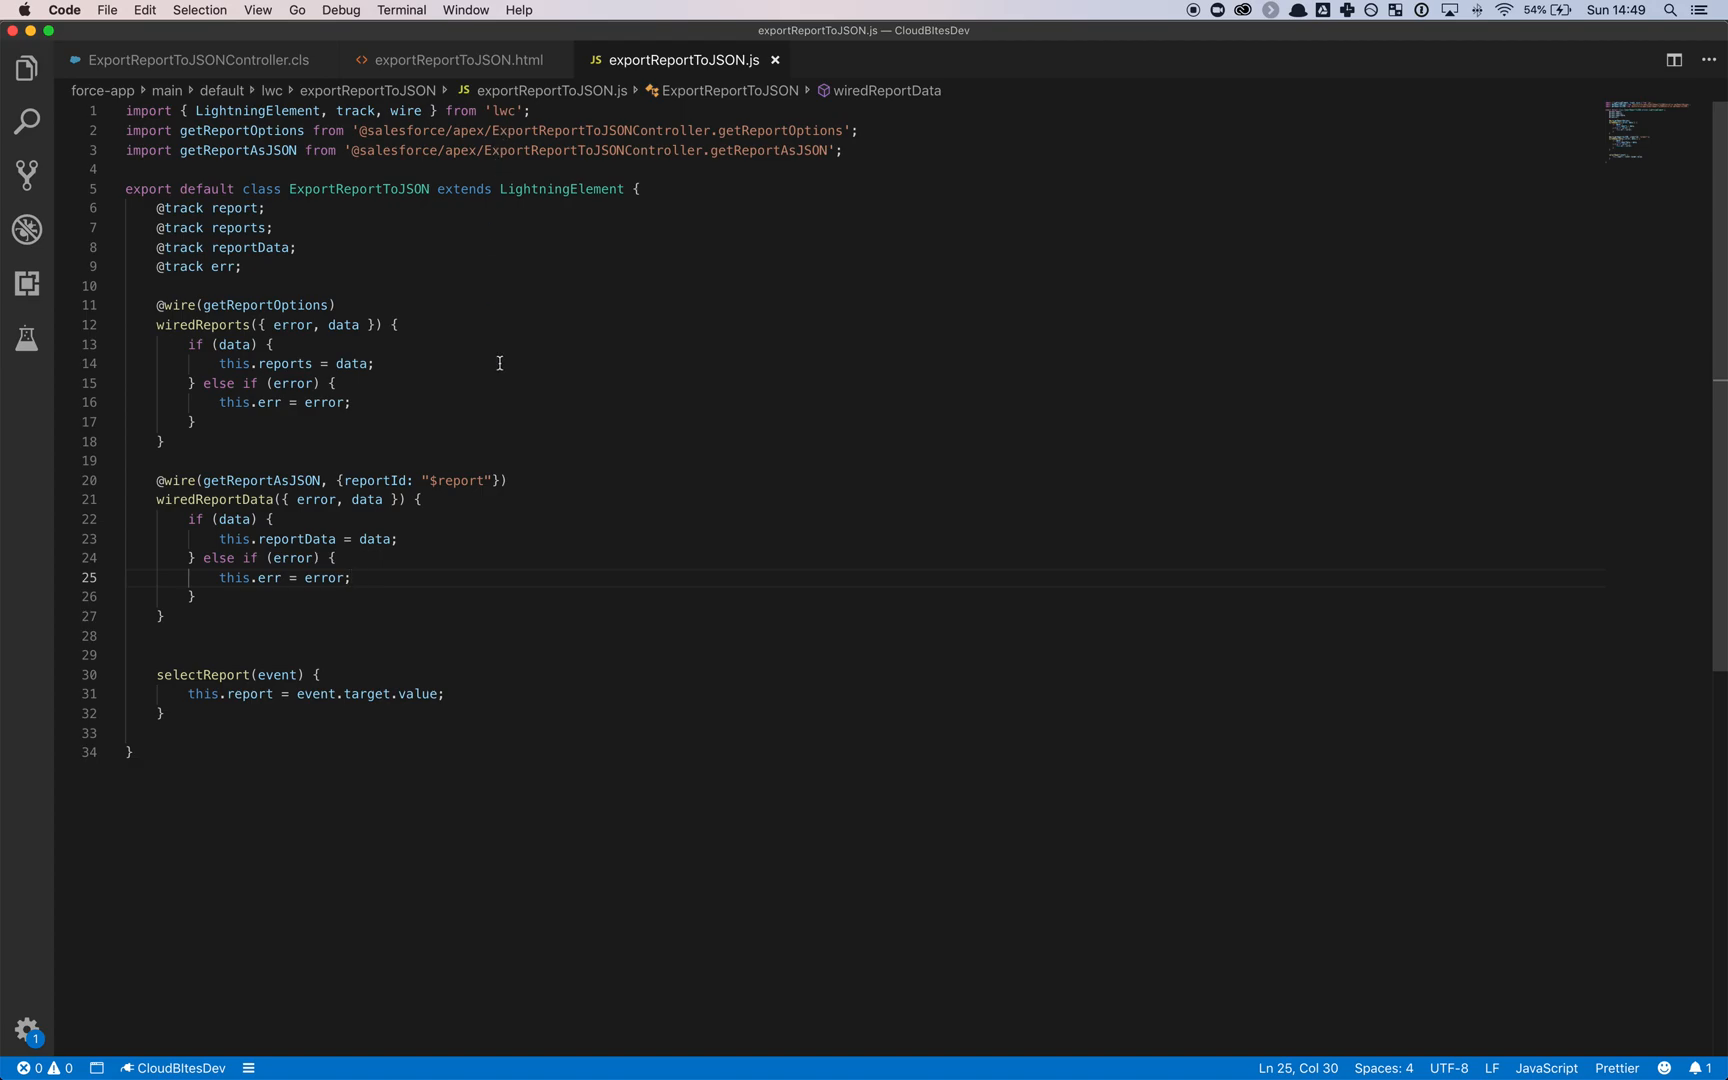
mouse_move(270, 194)
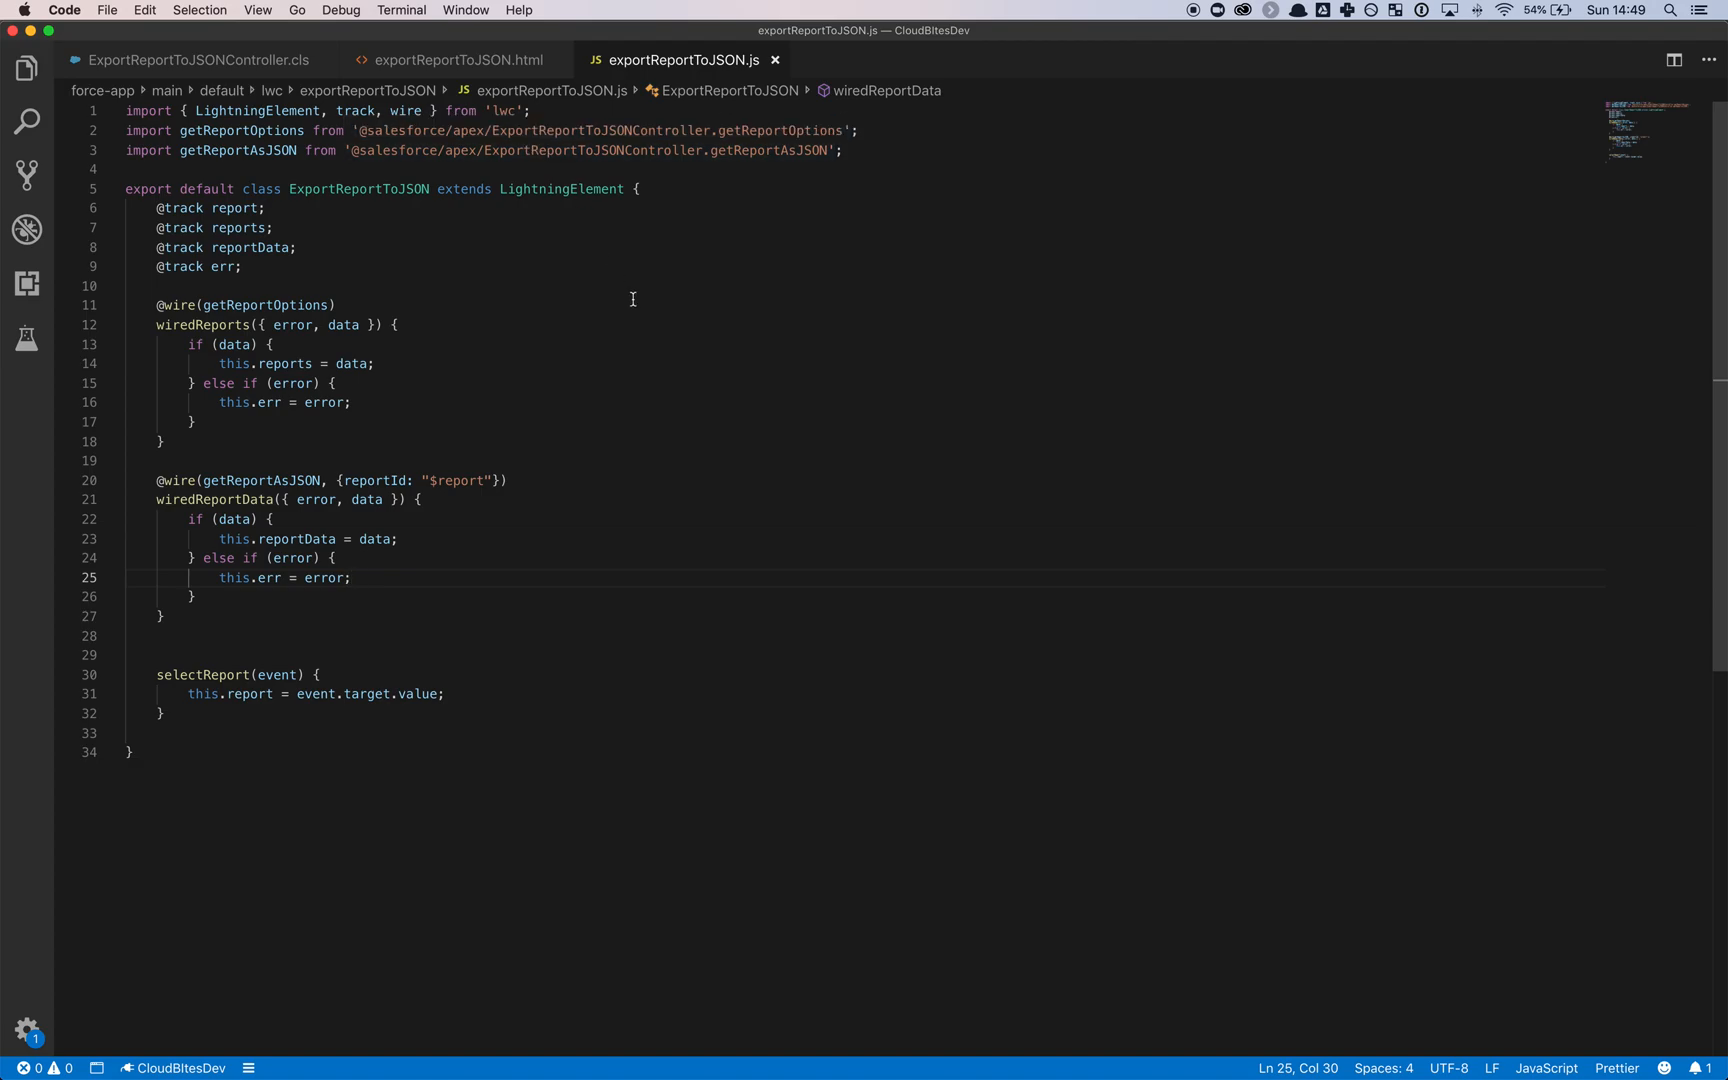
mouse_move(619, 287)
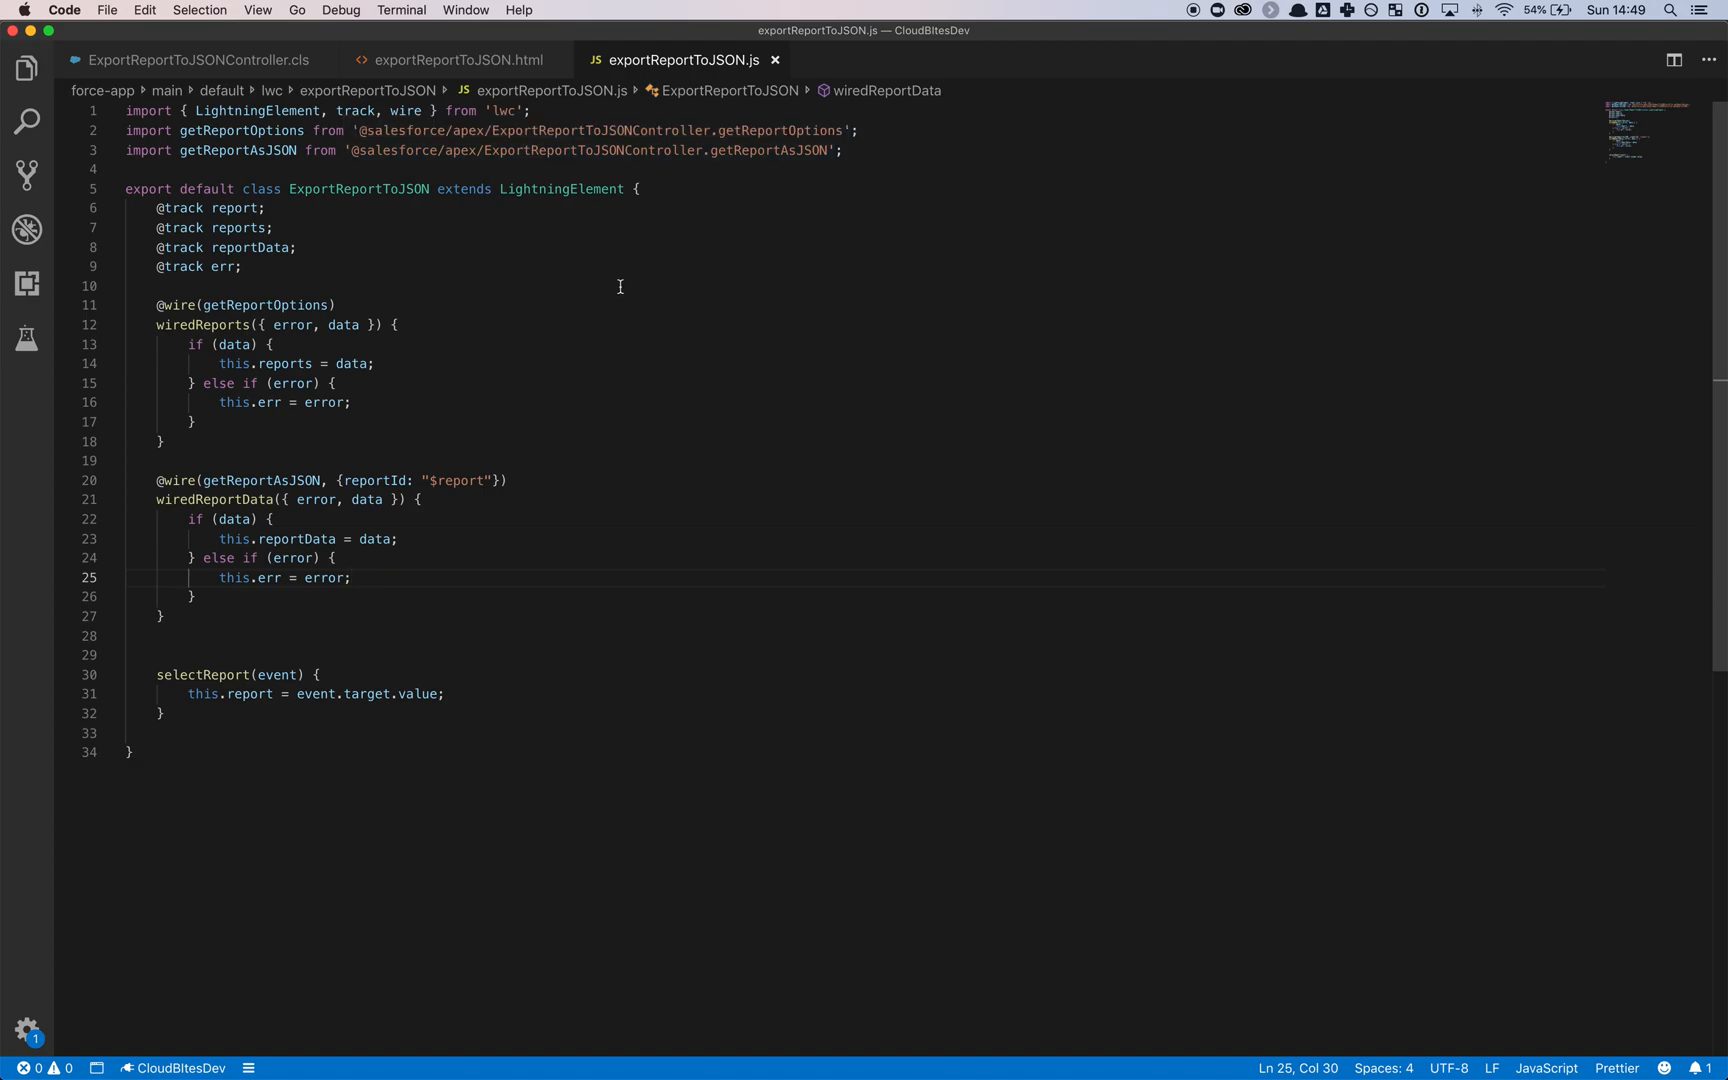
mouse_move(388, 278)
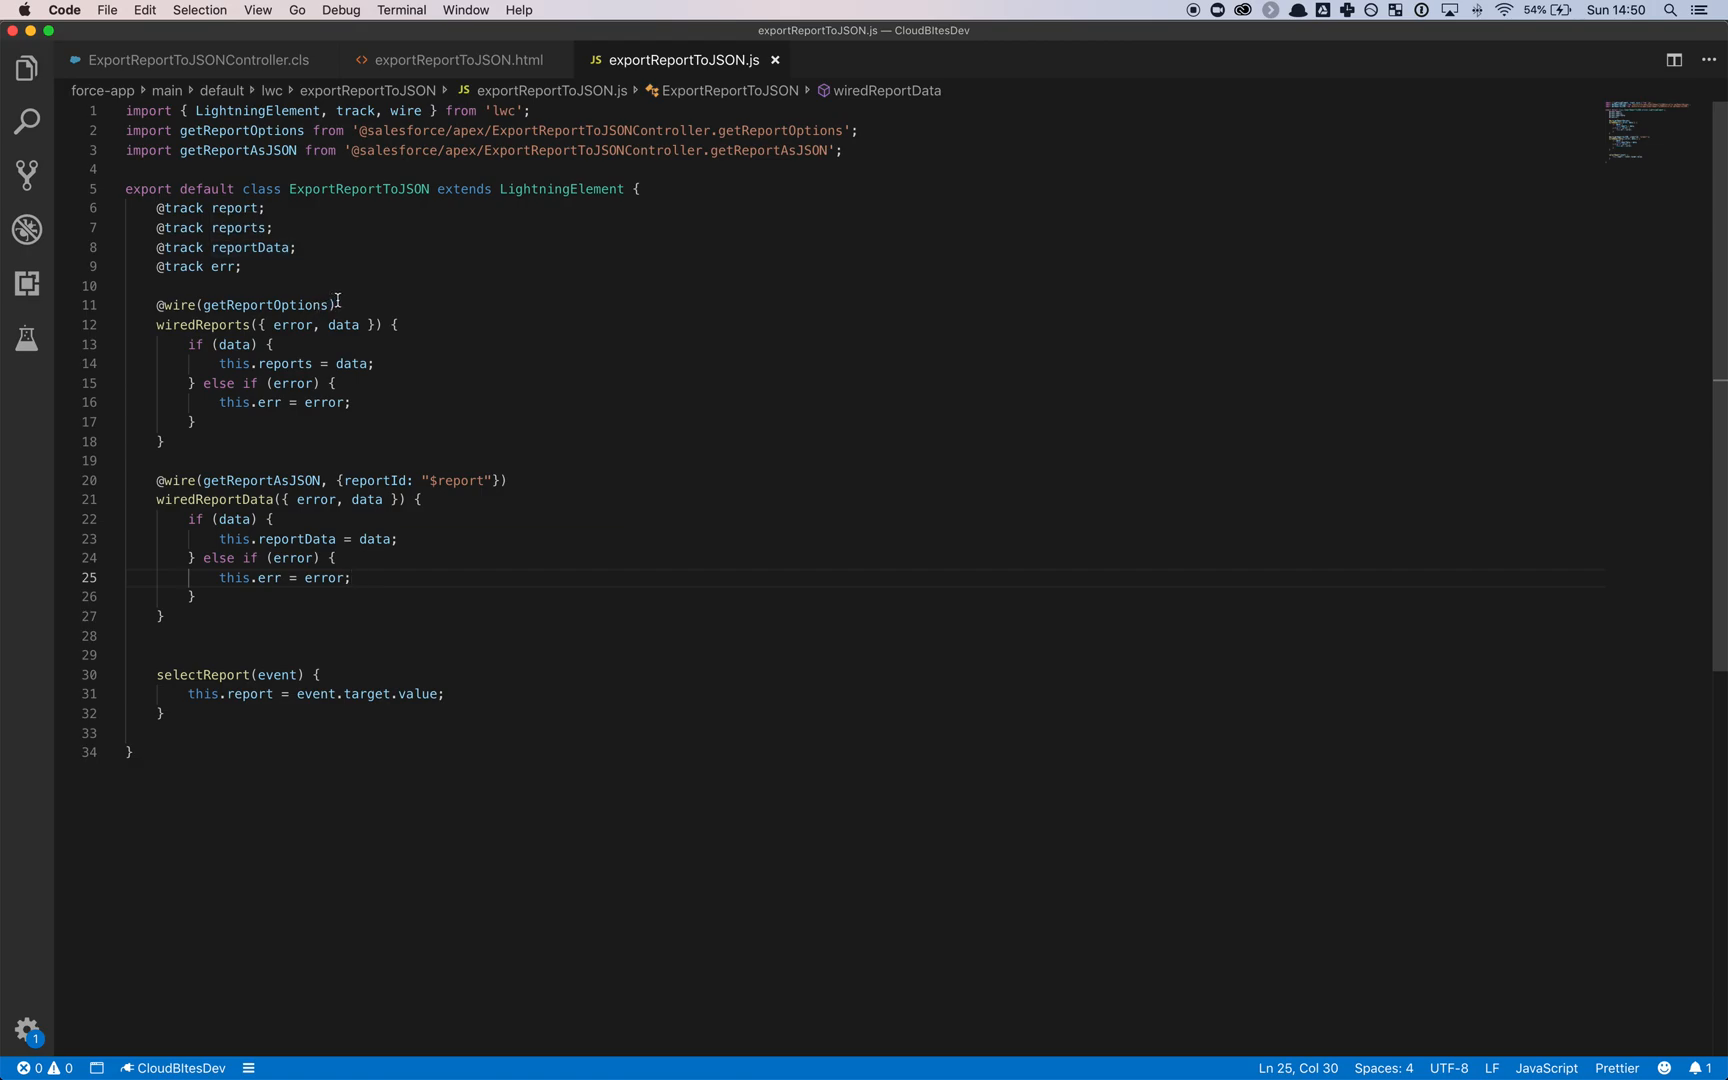
mouse_move(463, 454)
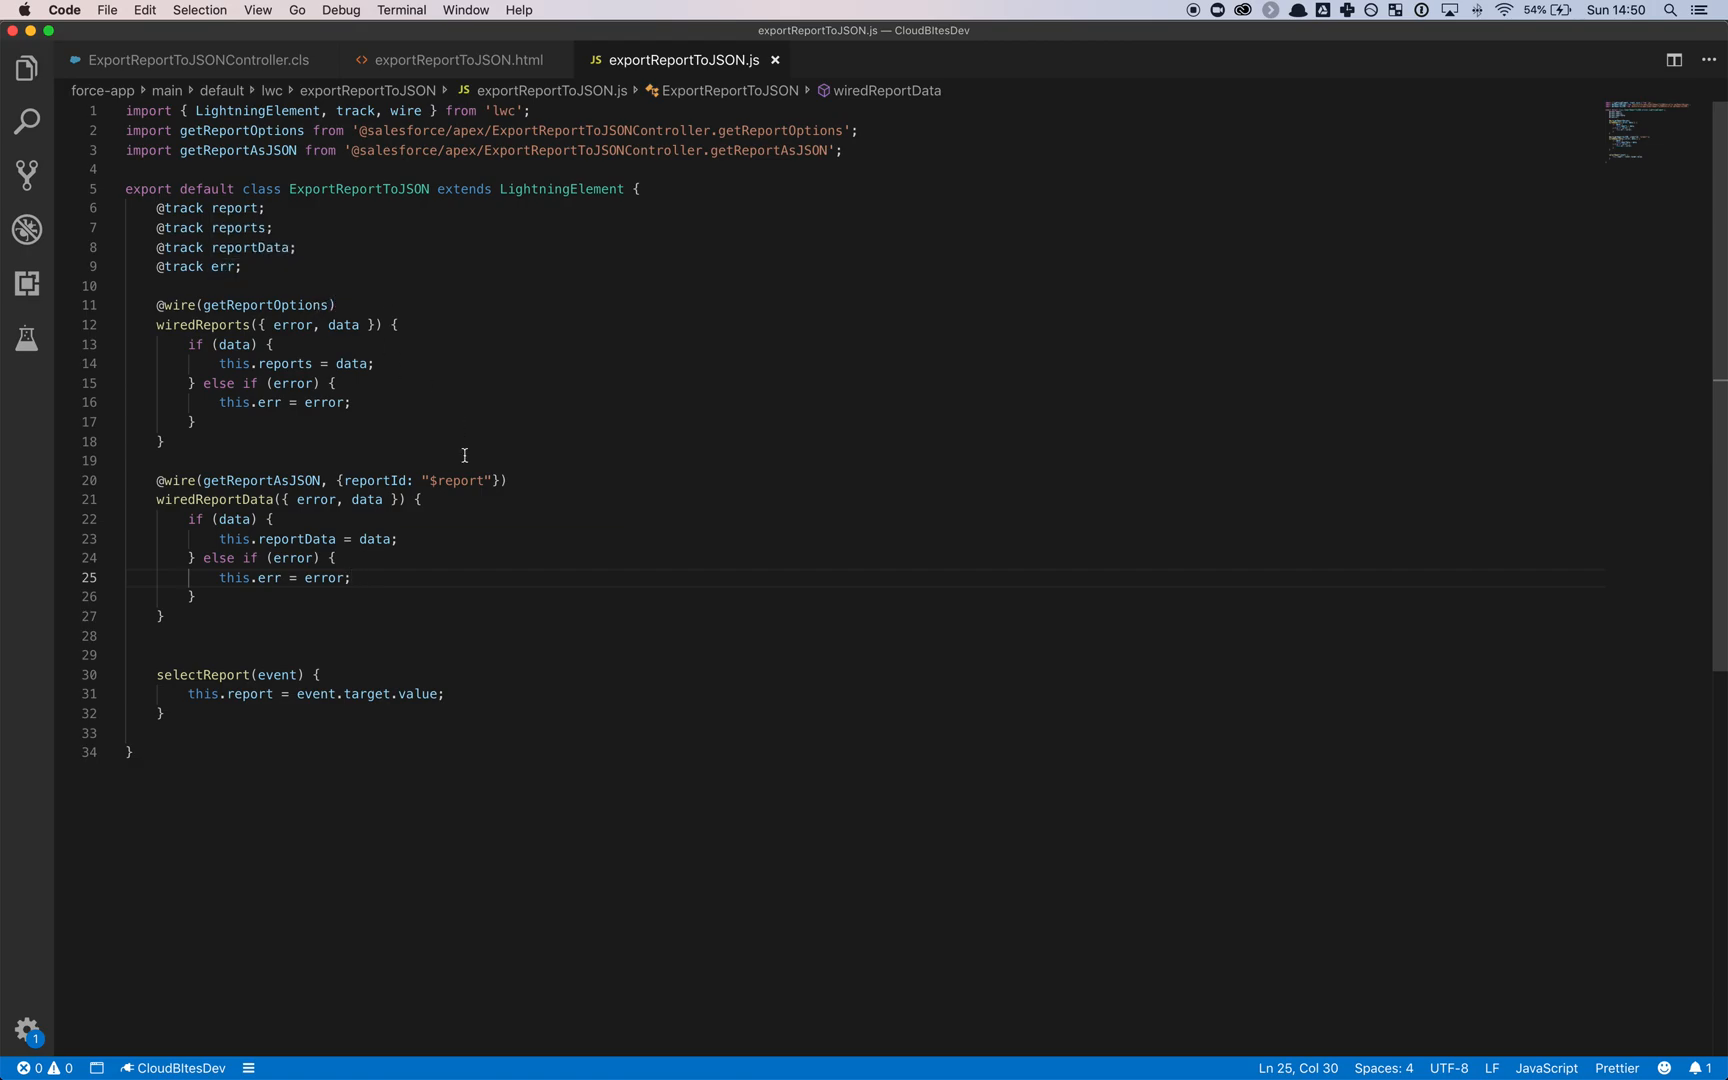
mouse_move(471, 603)
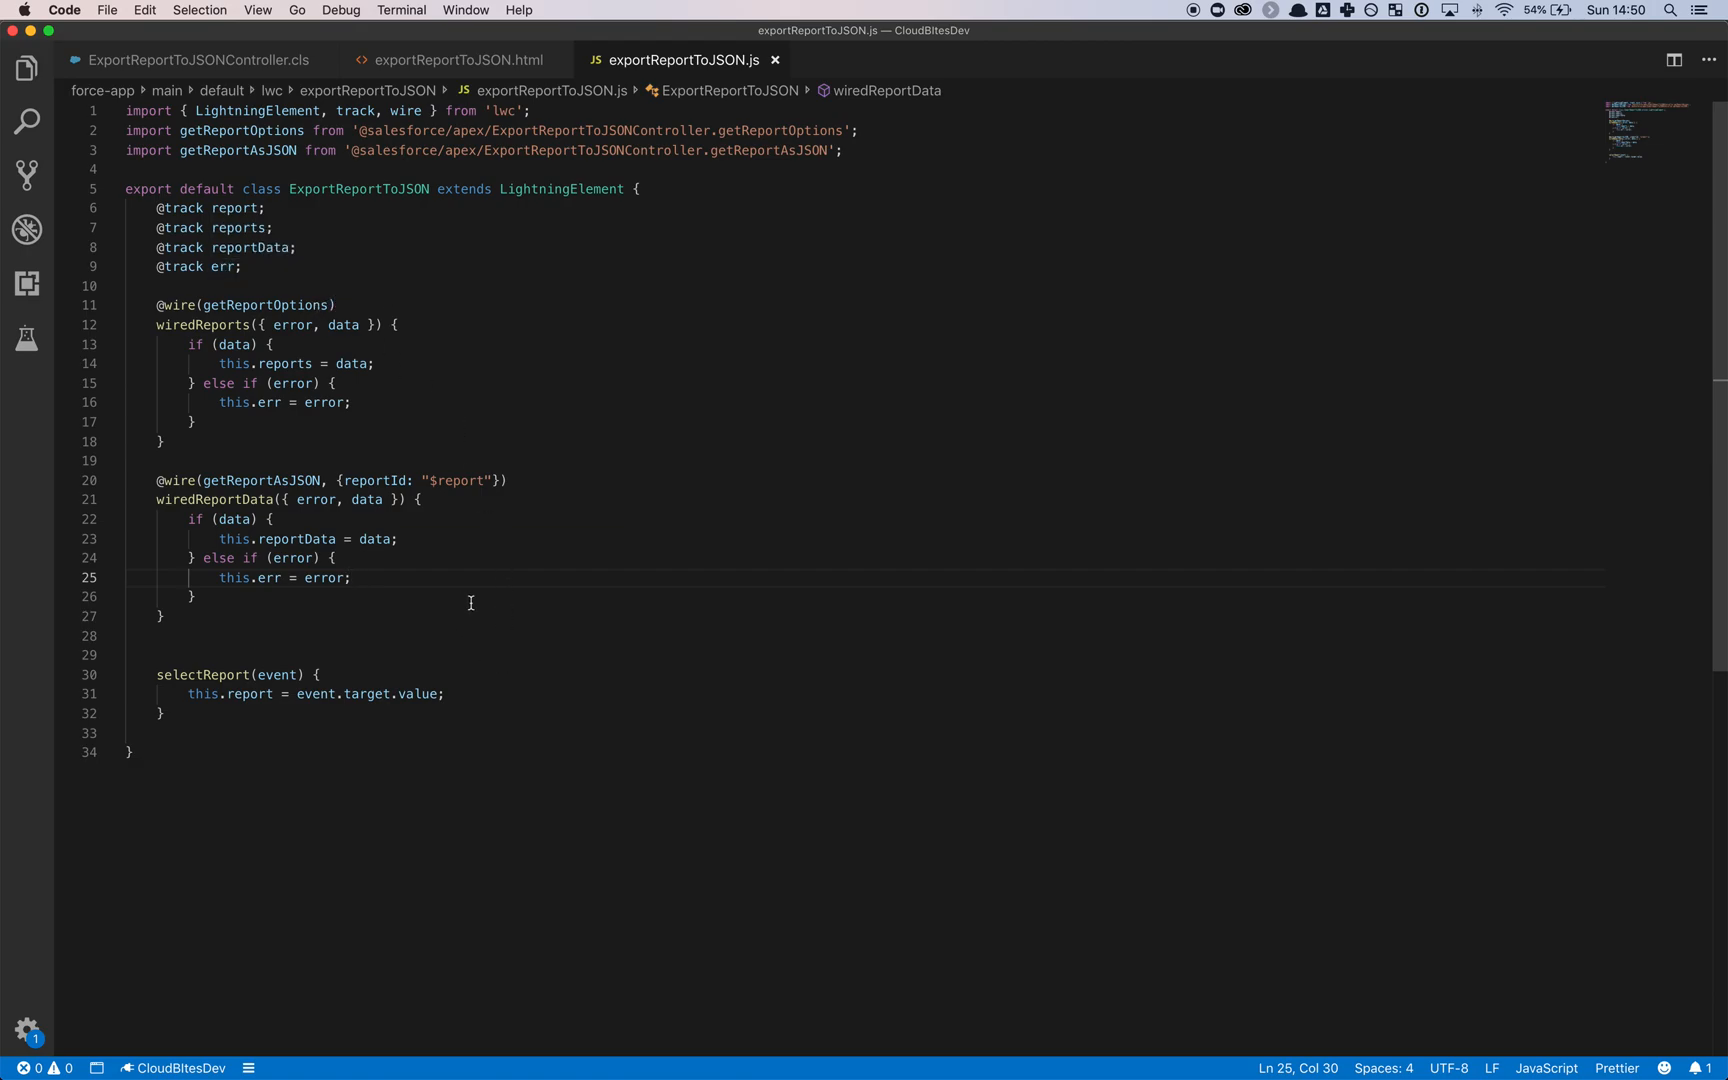
mouse_move(409, 542)
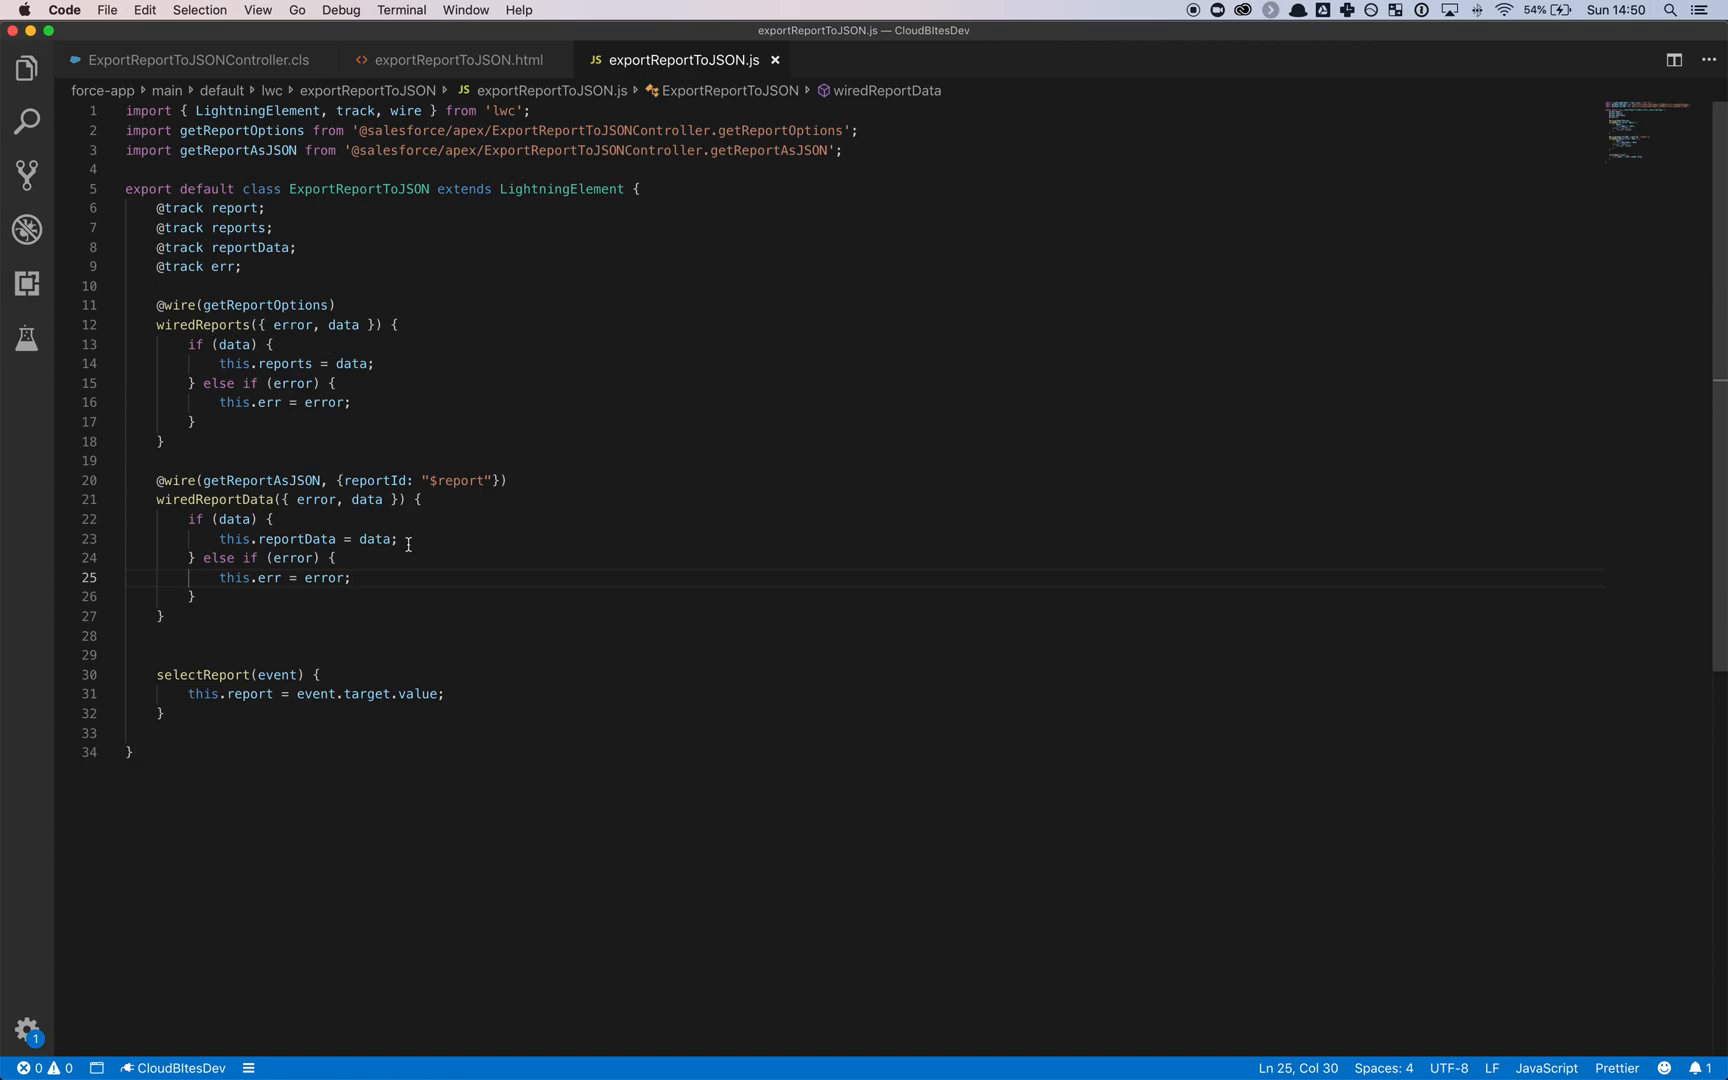
mouse_move(261, 305)
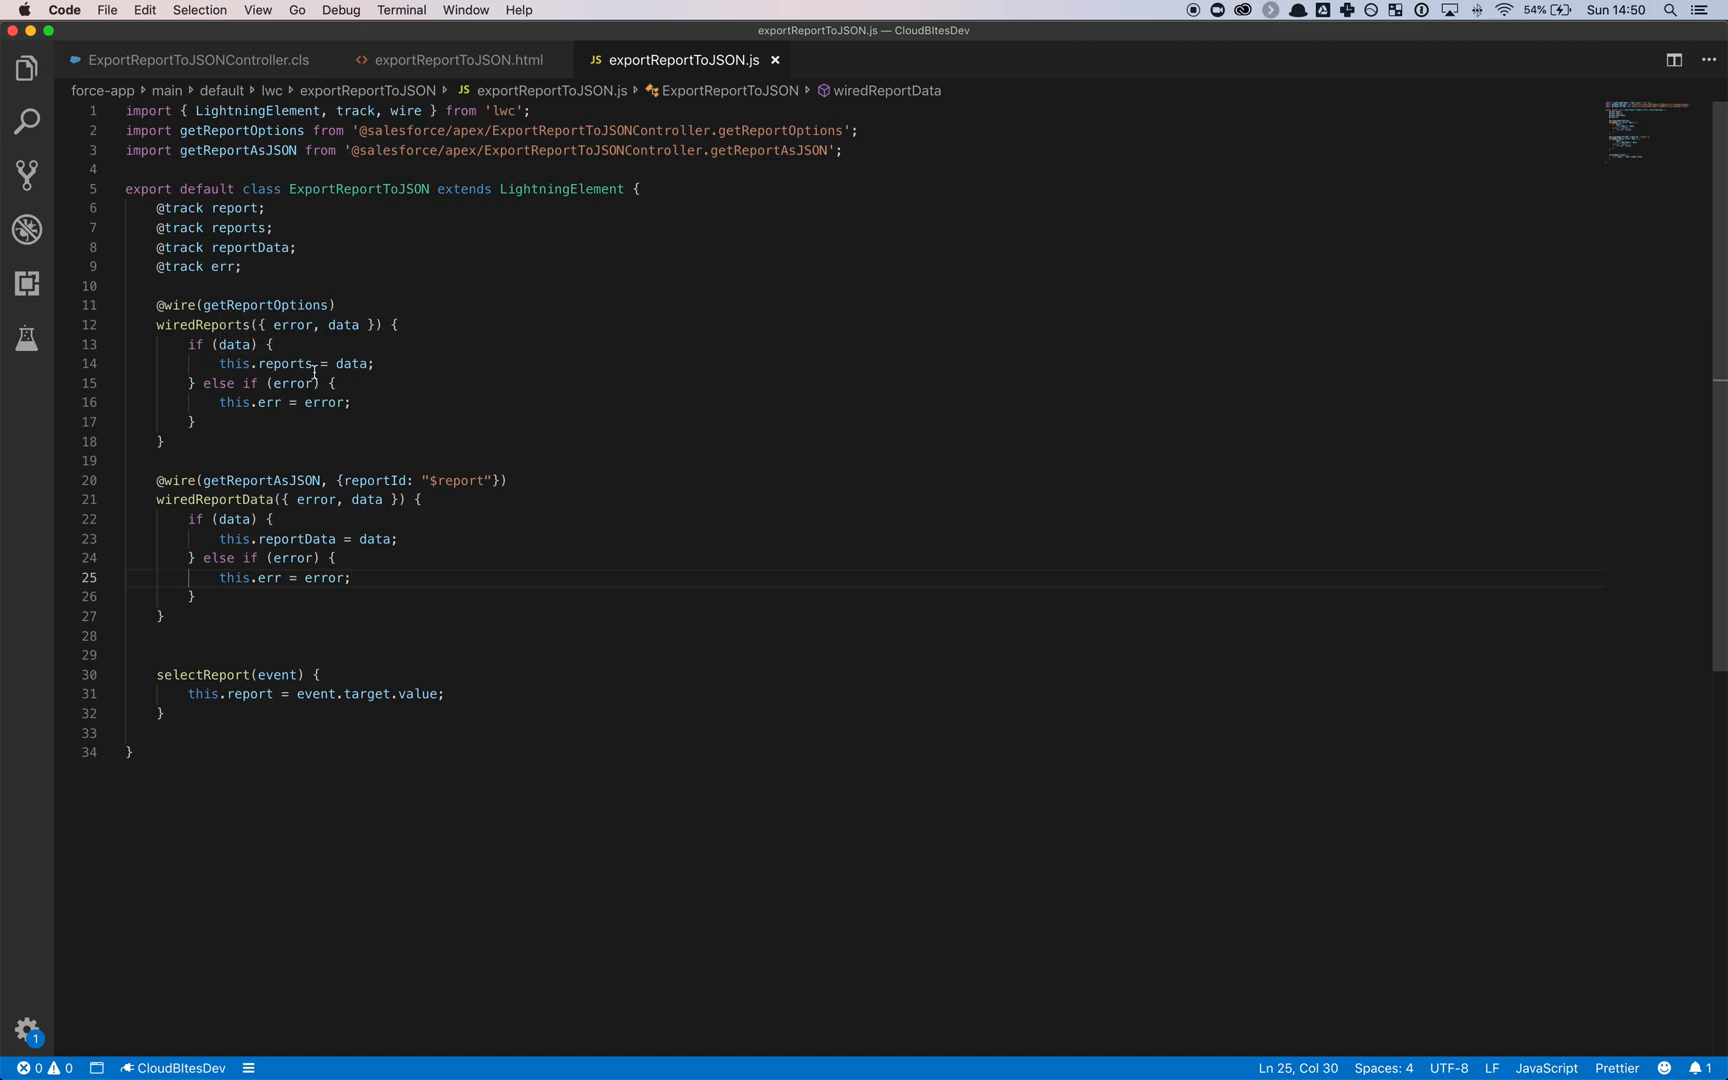
mouse_move(261, 480)
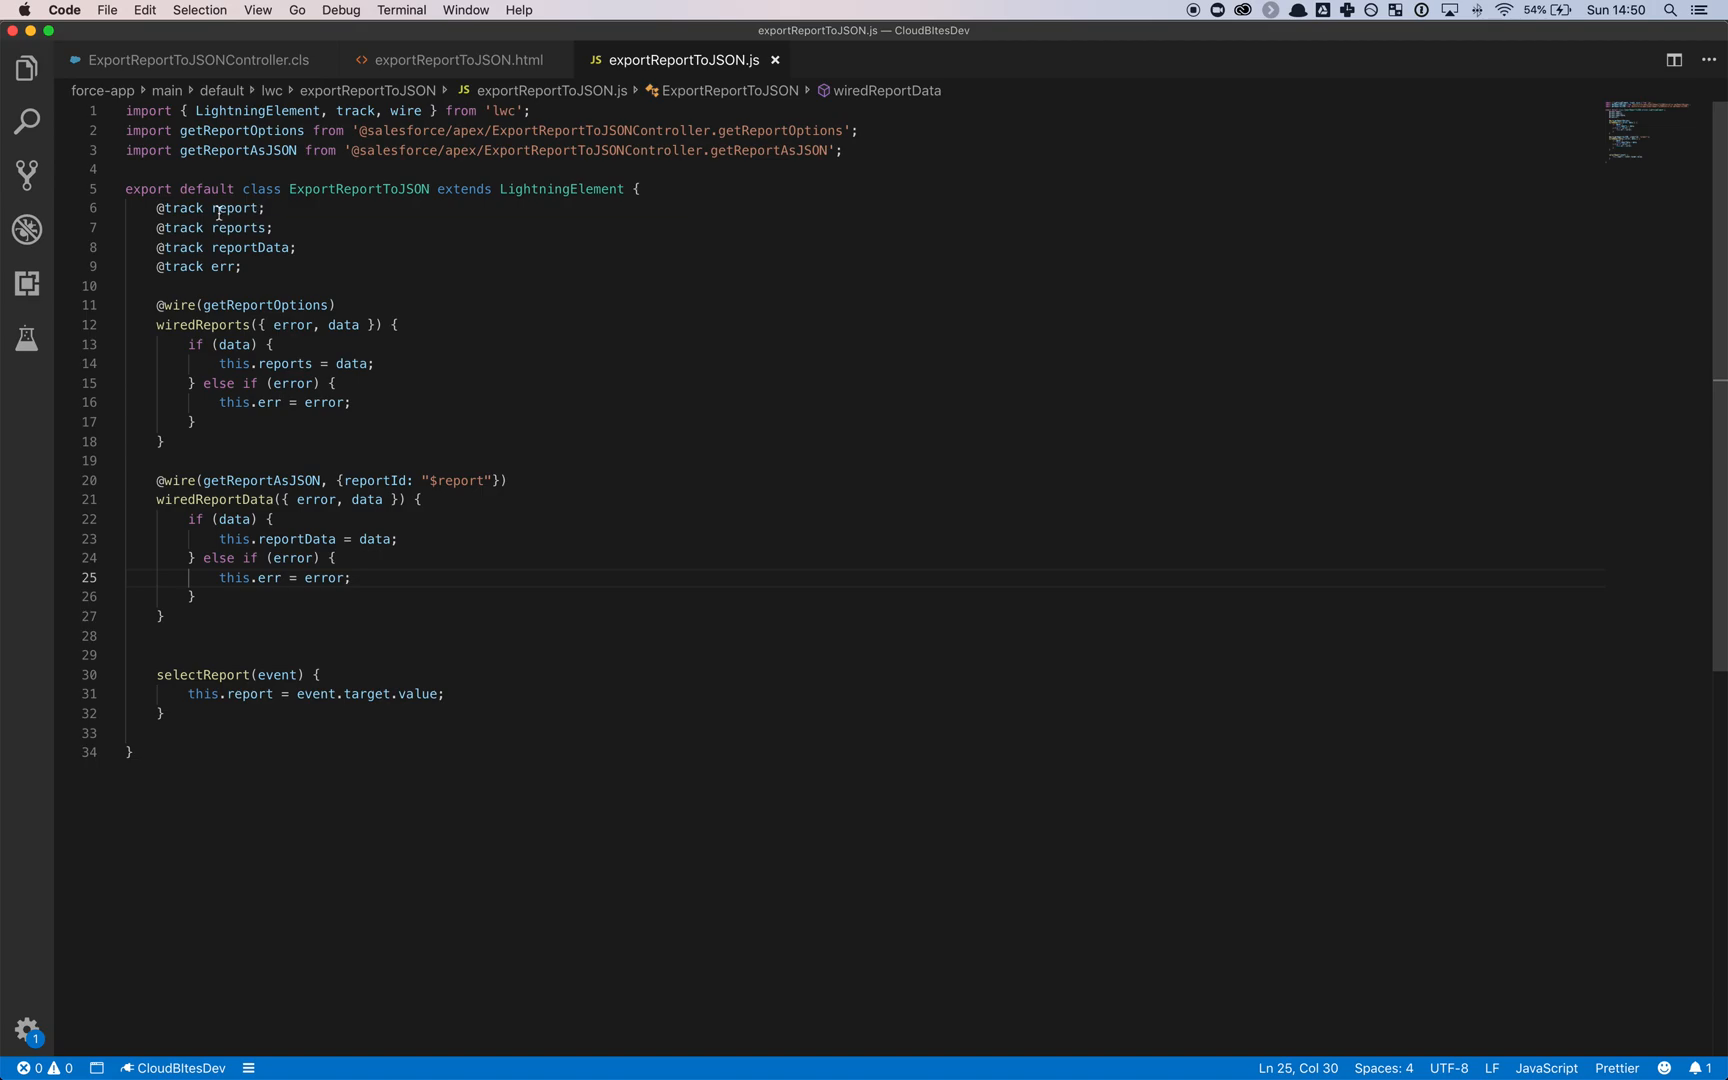
mouse_move(441, 499)
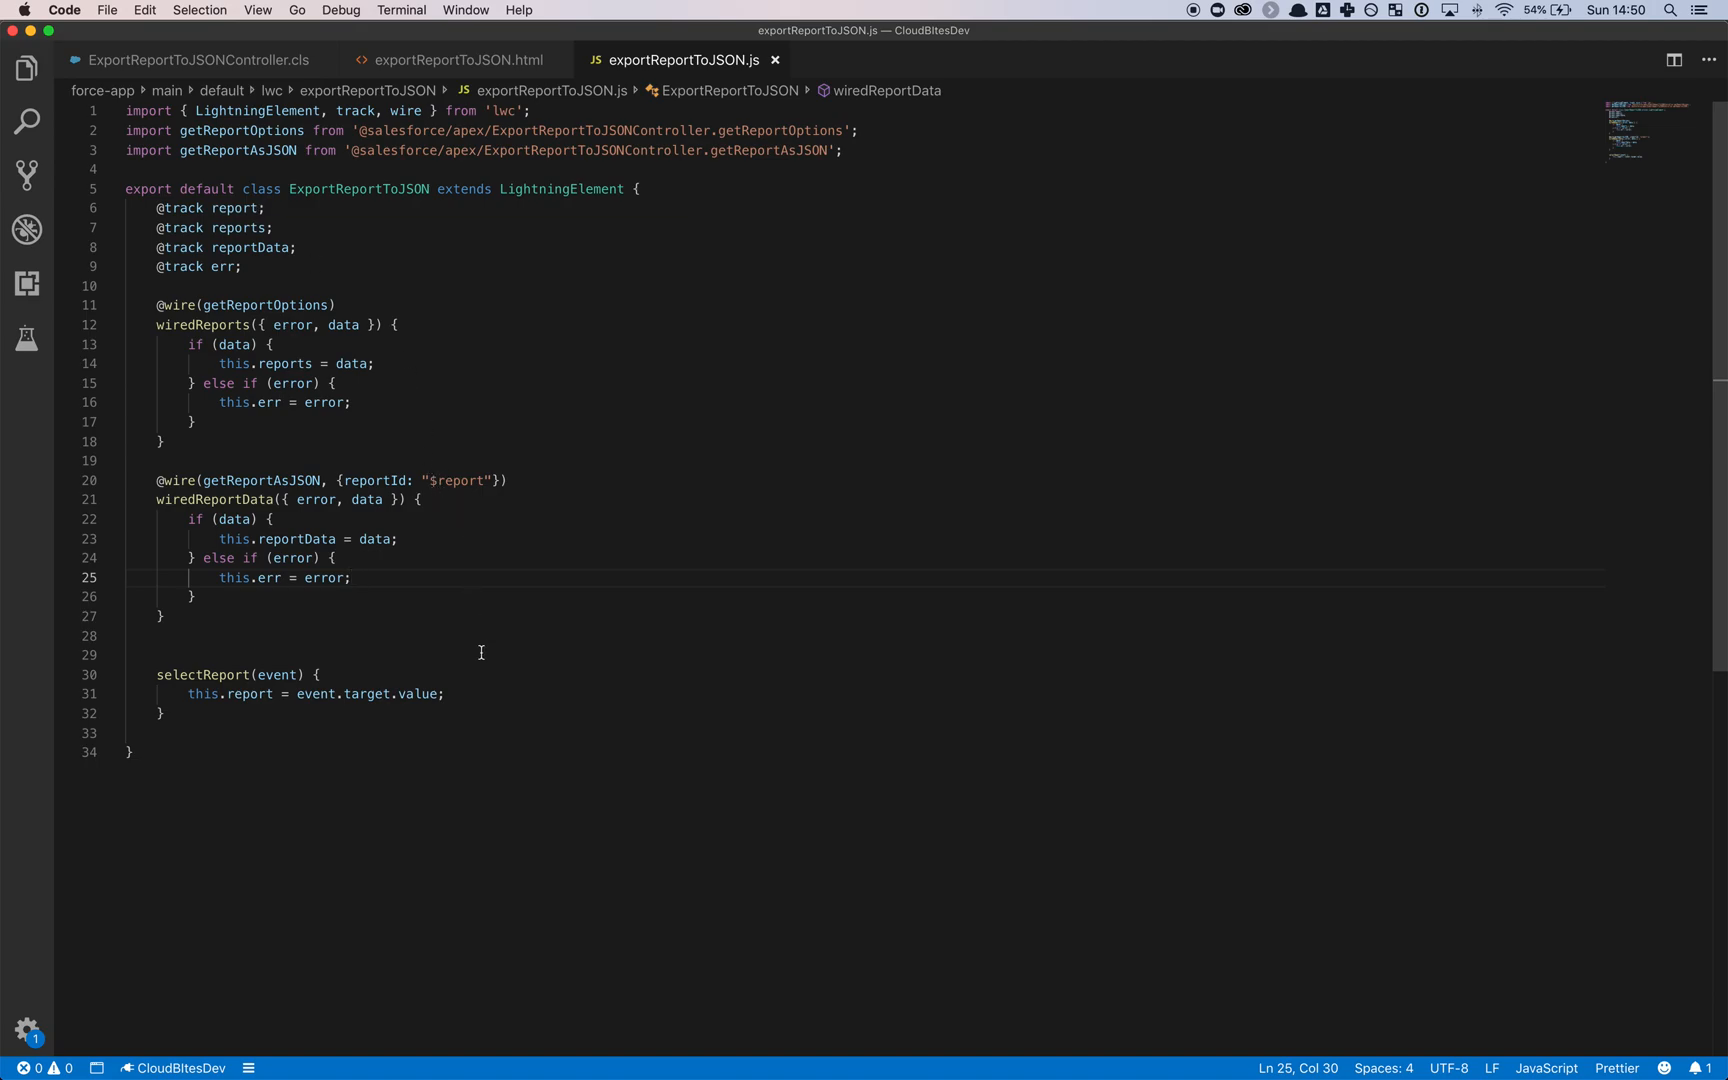
mouse_move(463, 645)
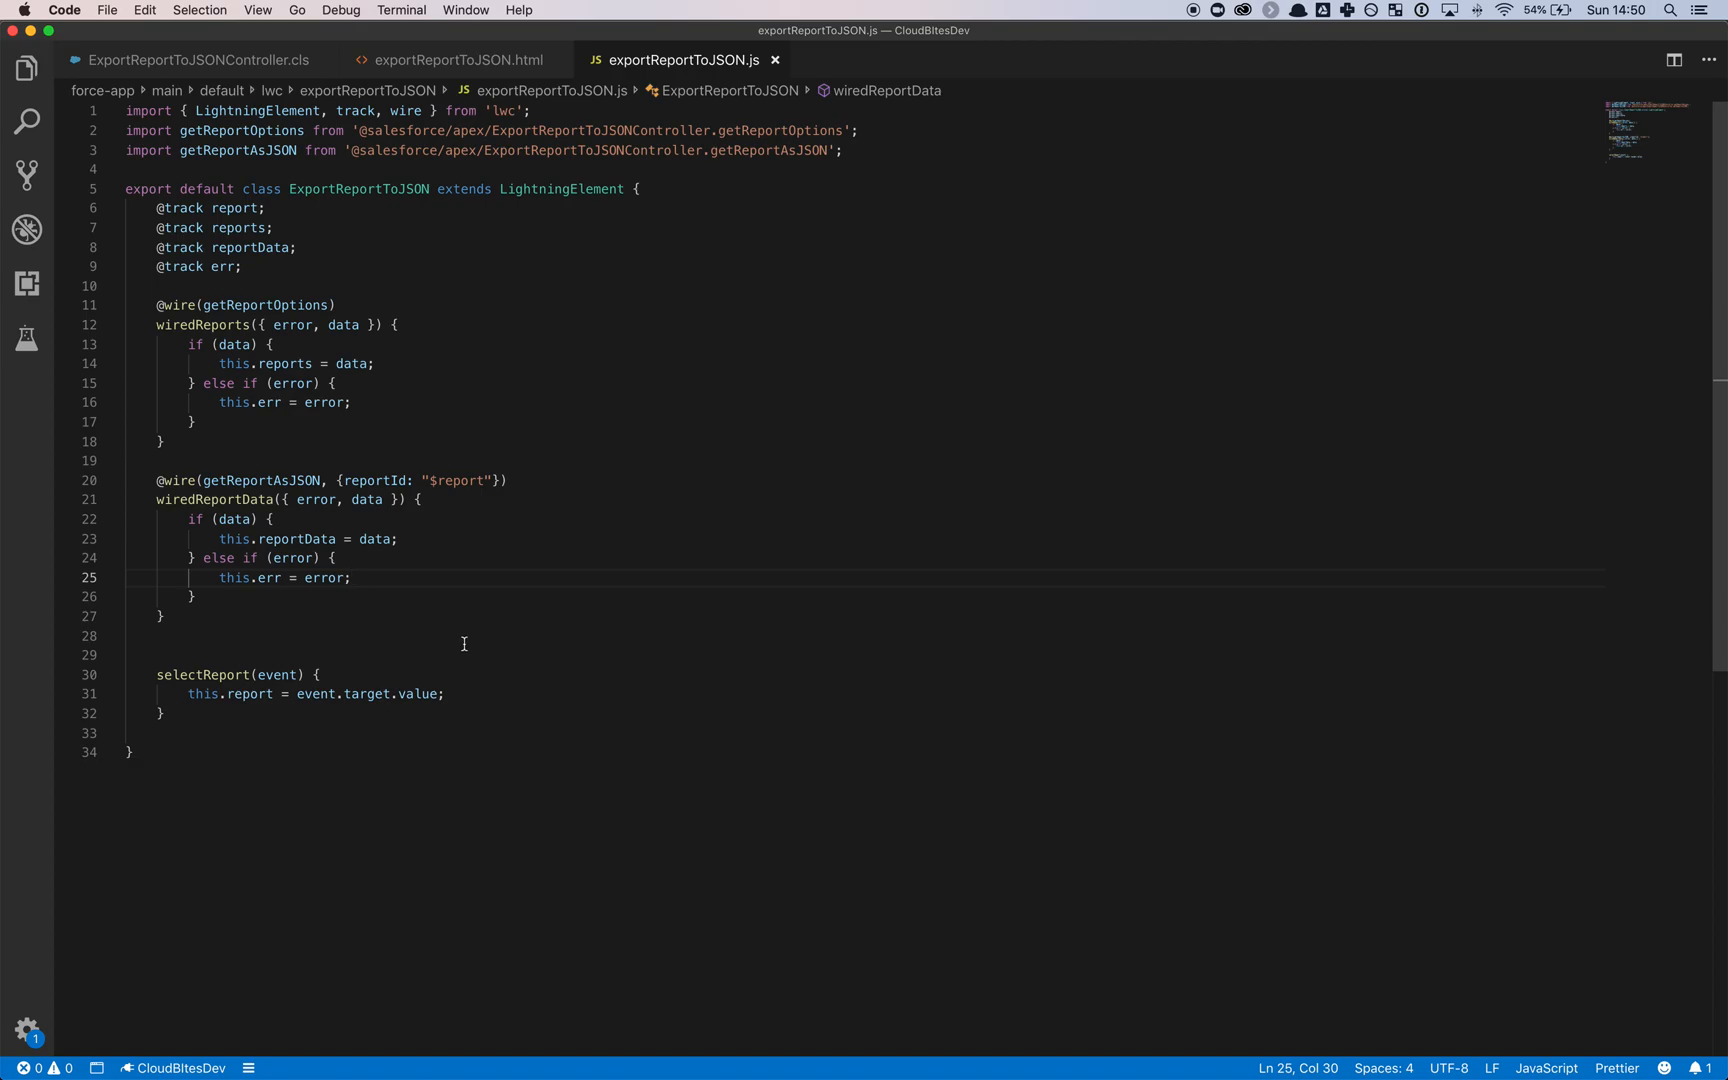
mouse_move(299, 620)
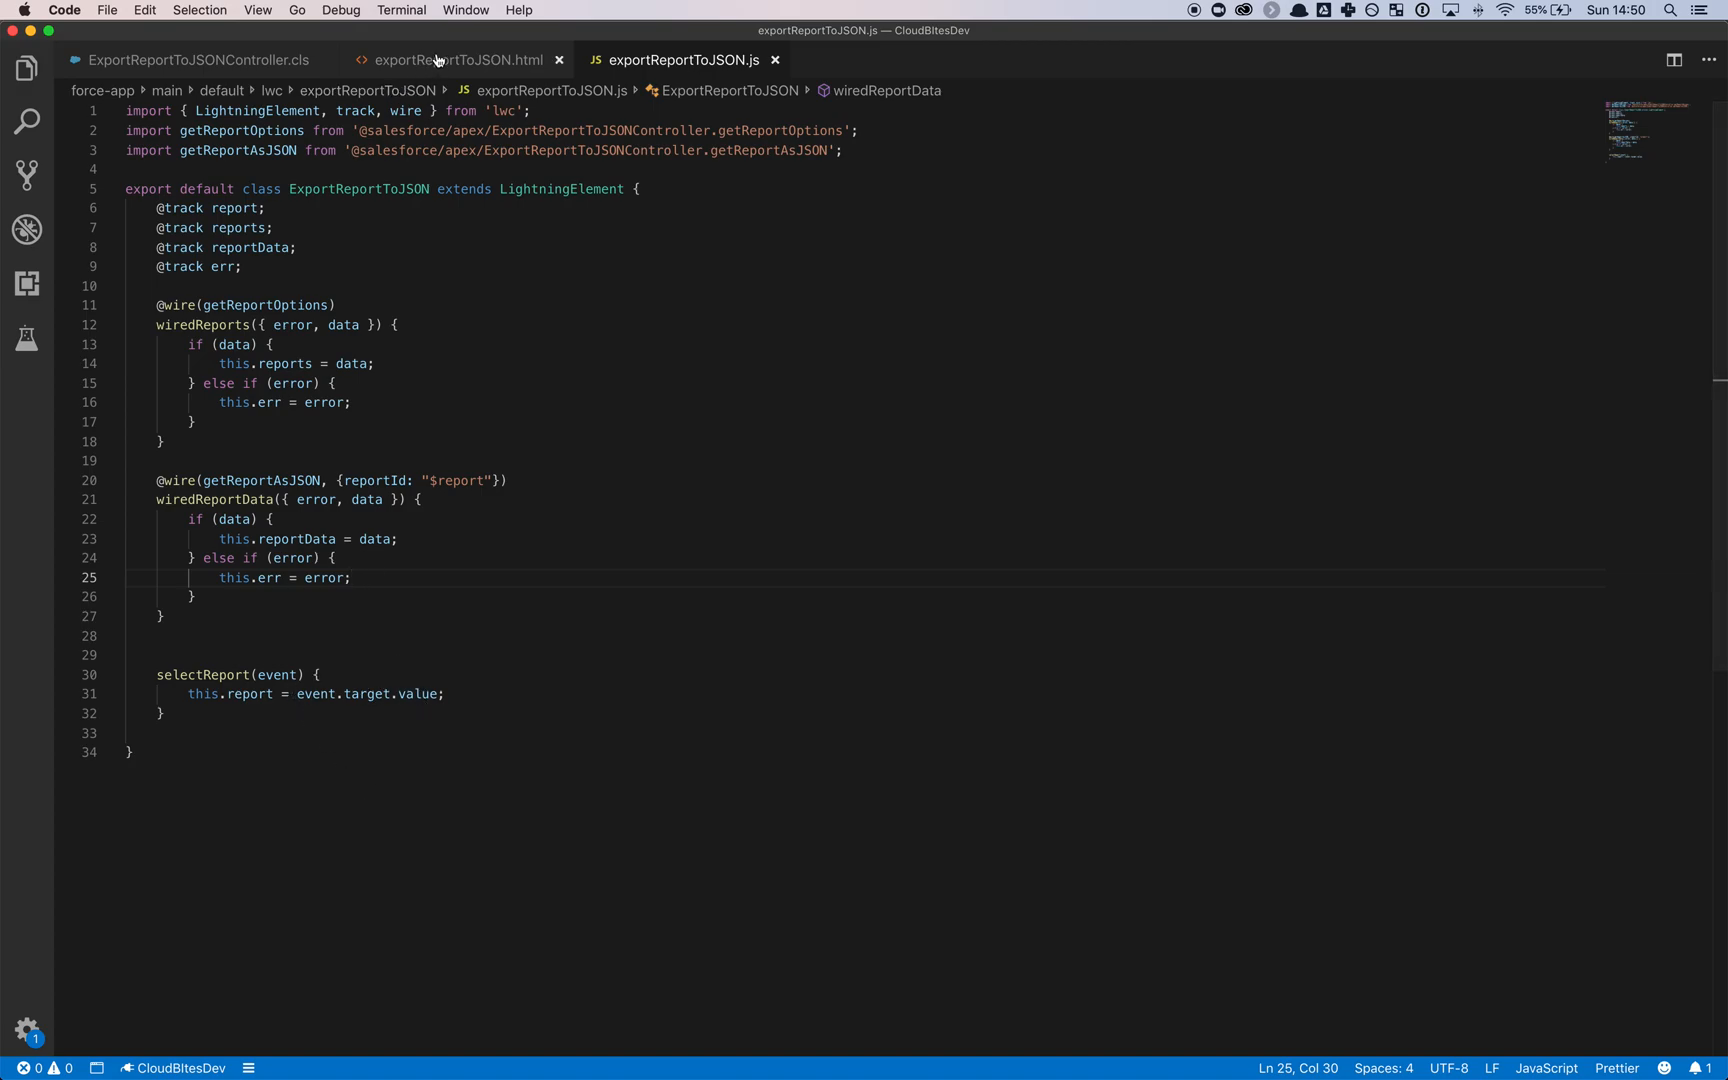
- View exportReportToJSON.html with the report dropdown and read-only Report JSON text area
click(456, 60)
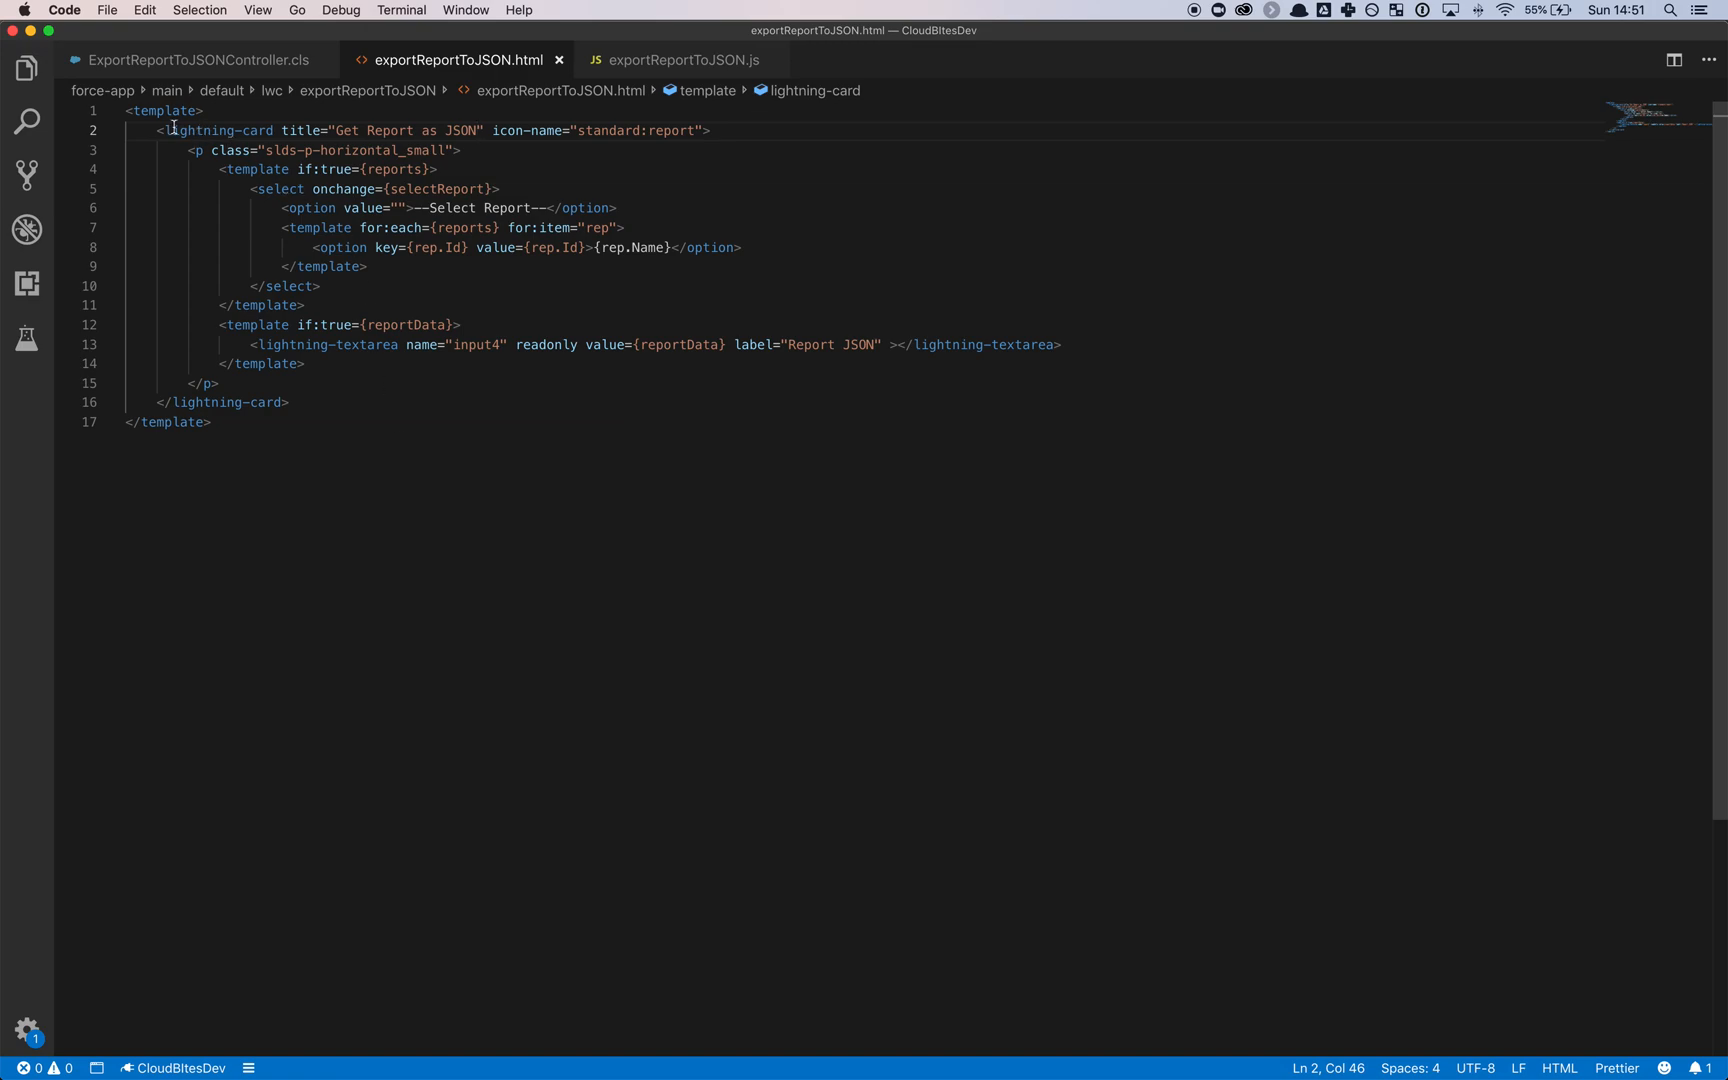
mouse_move(497, 466)
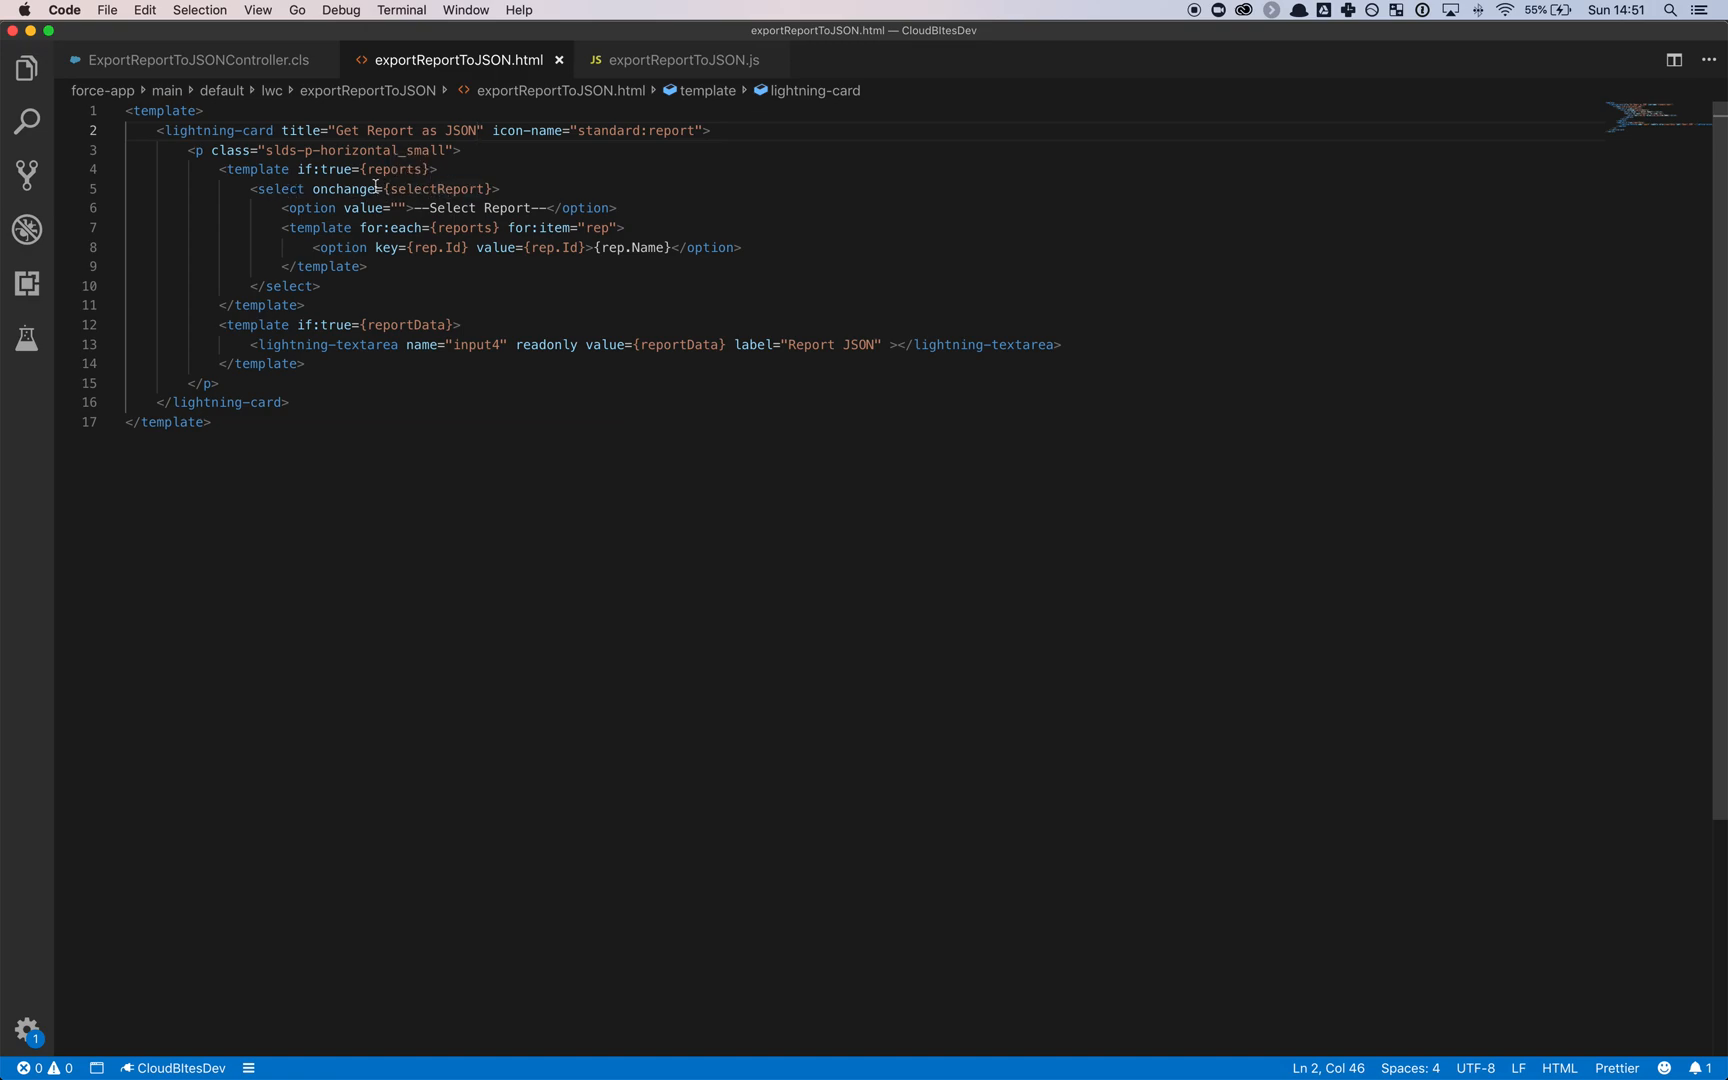
mouse_move(539, 402)
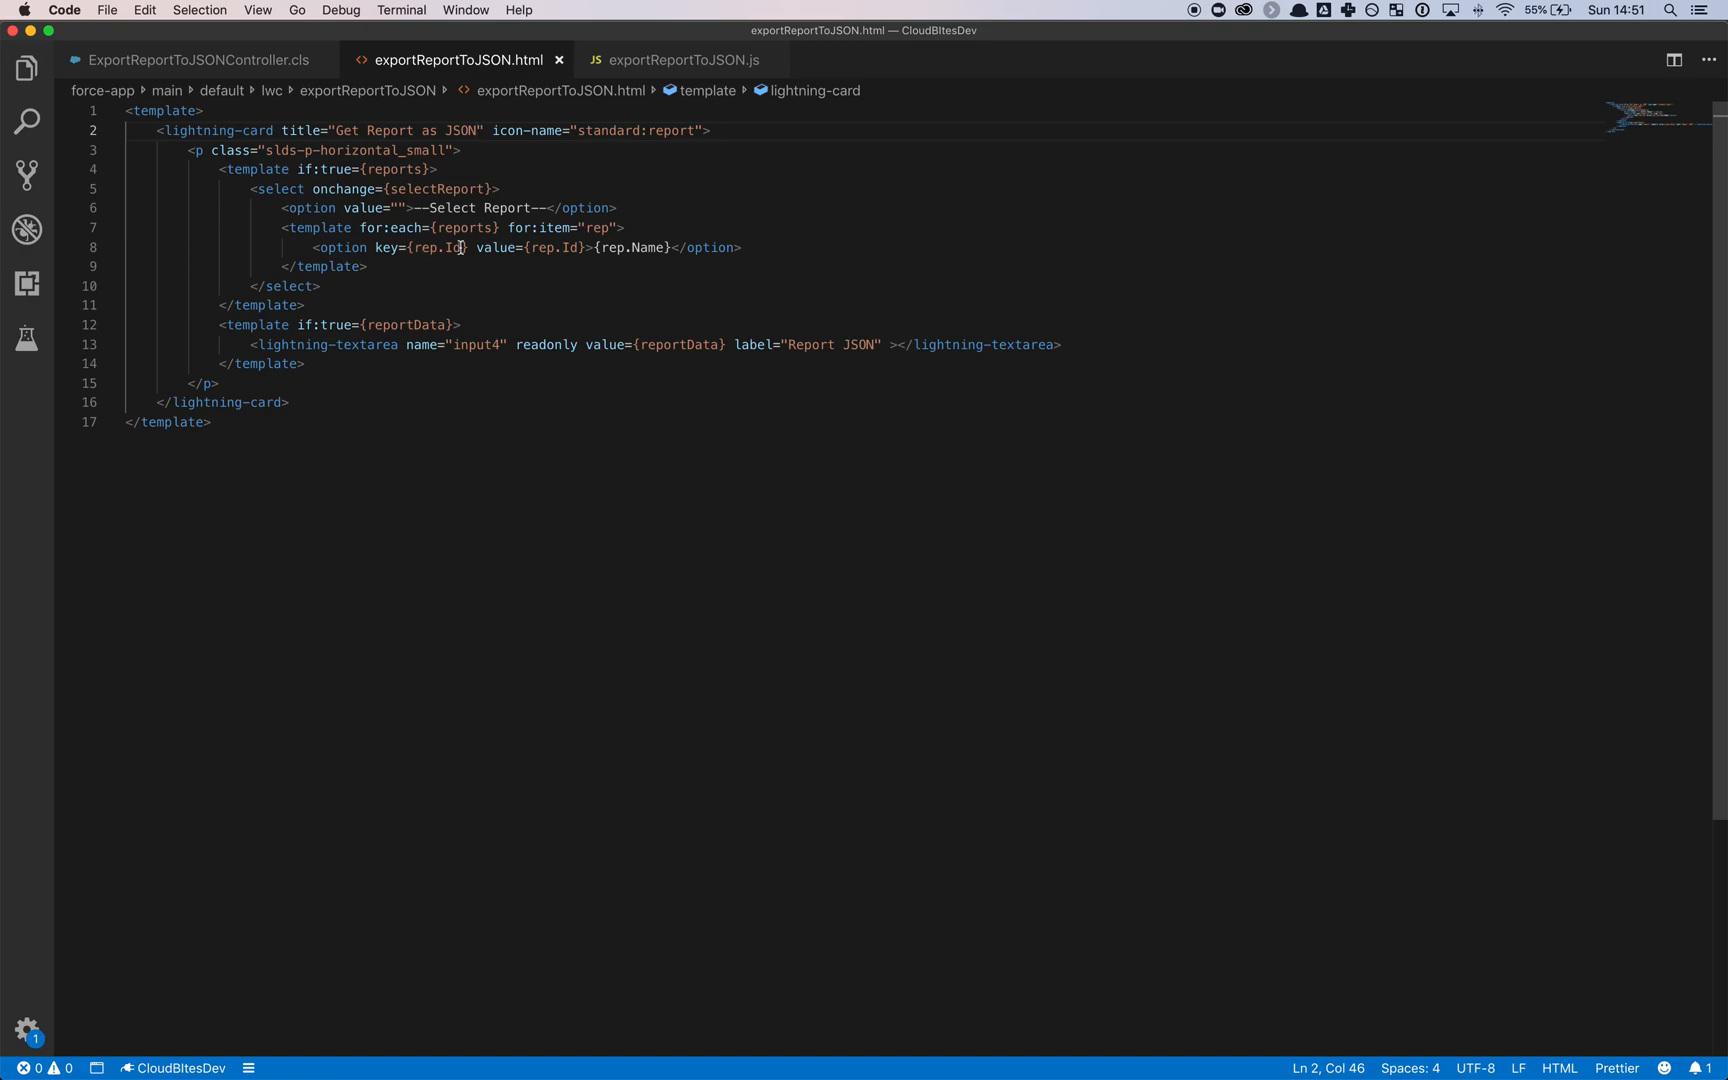
mouse_move(479, 317)
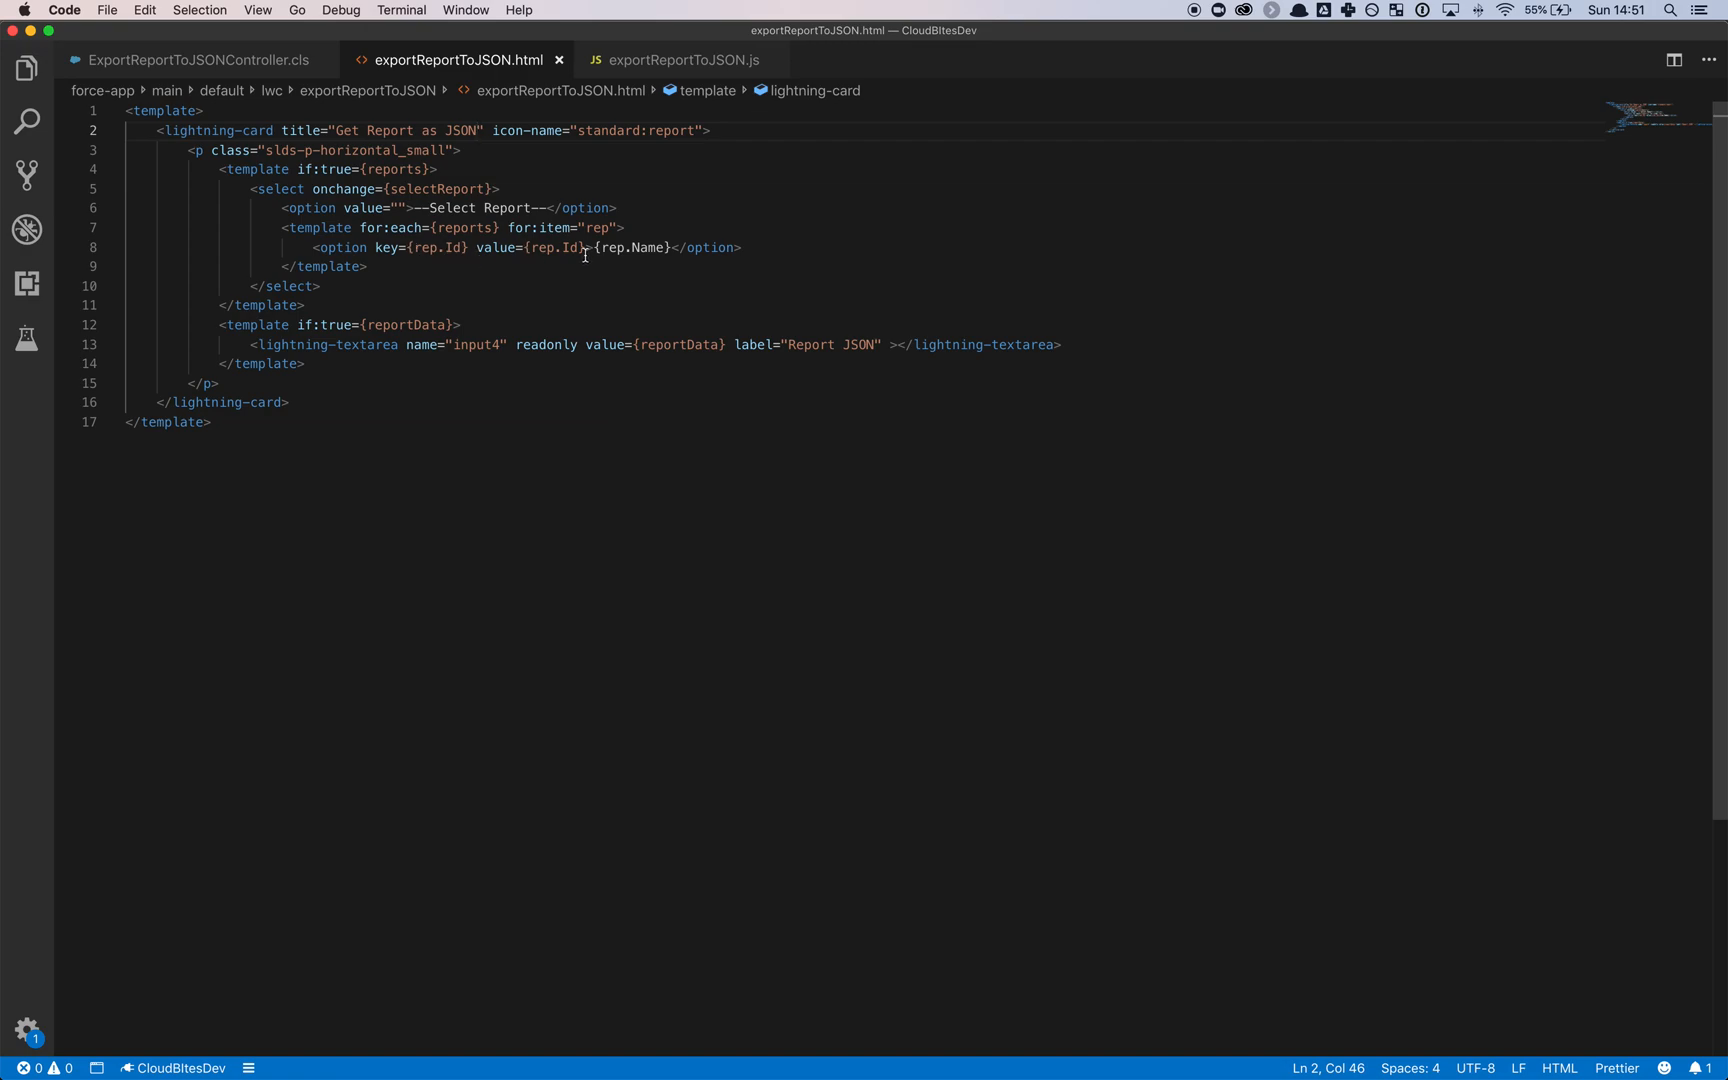
mouse_move(691, 322)
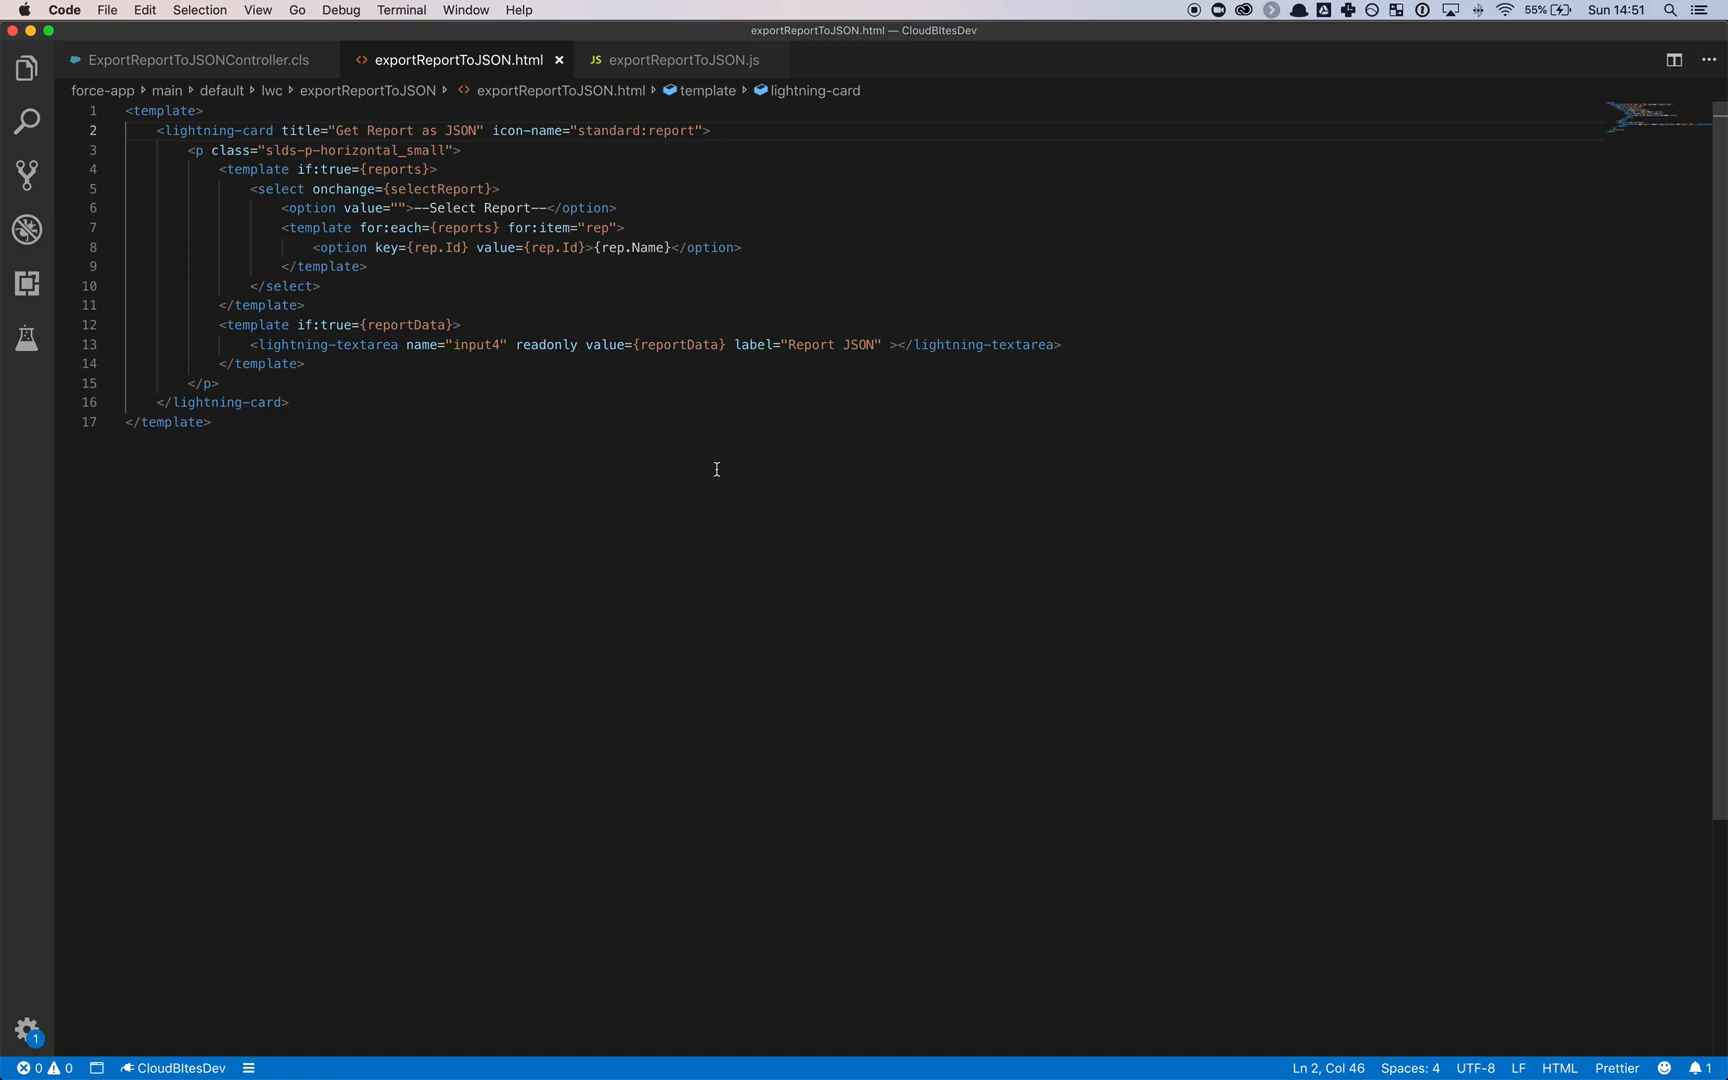
mouse_move(705, 483)
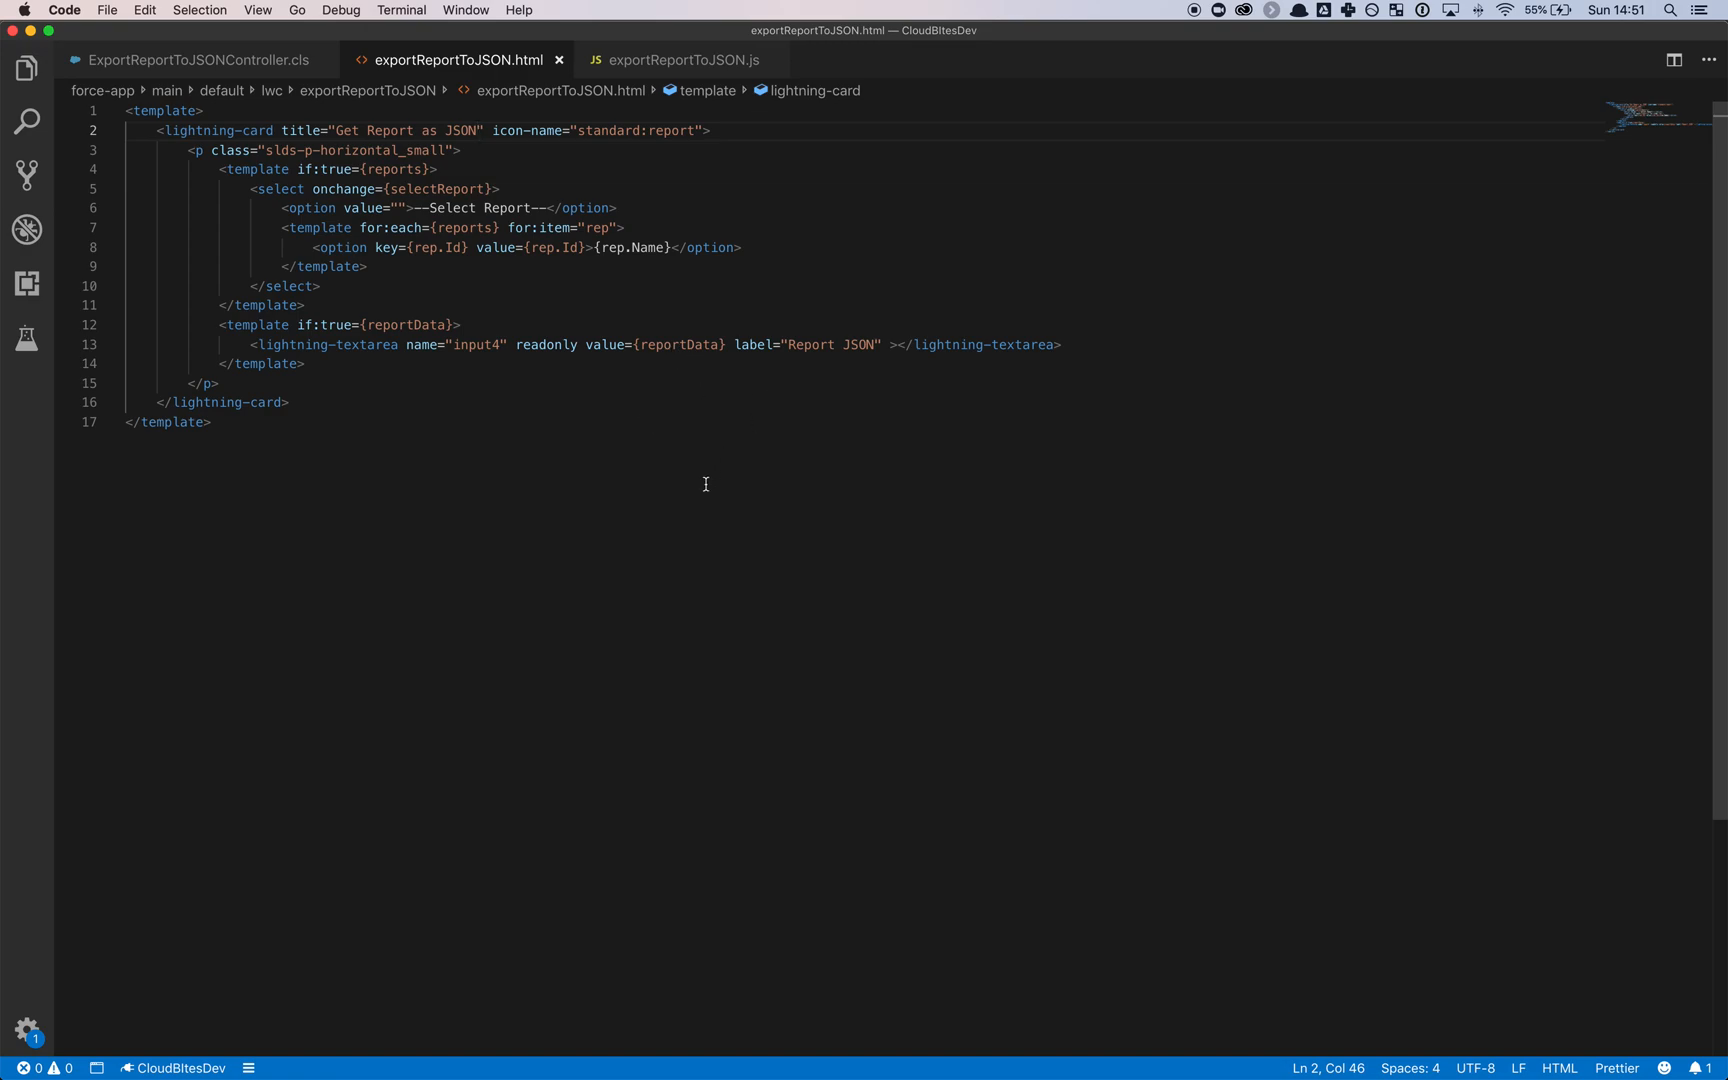
mouse_move(510, 398)
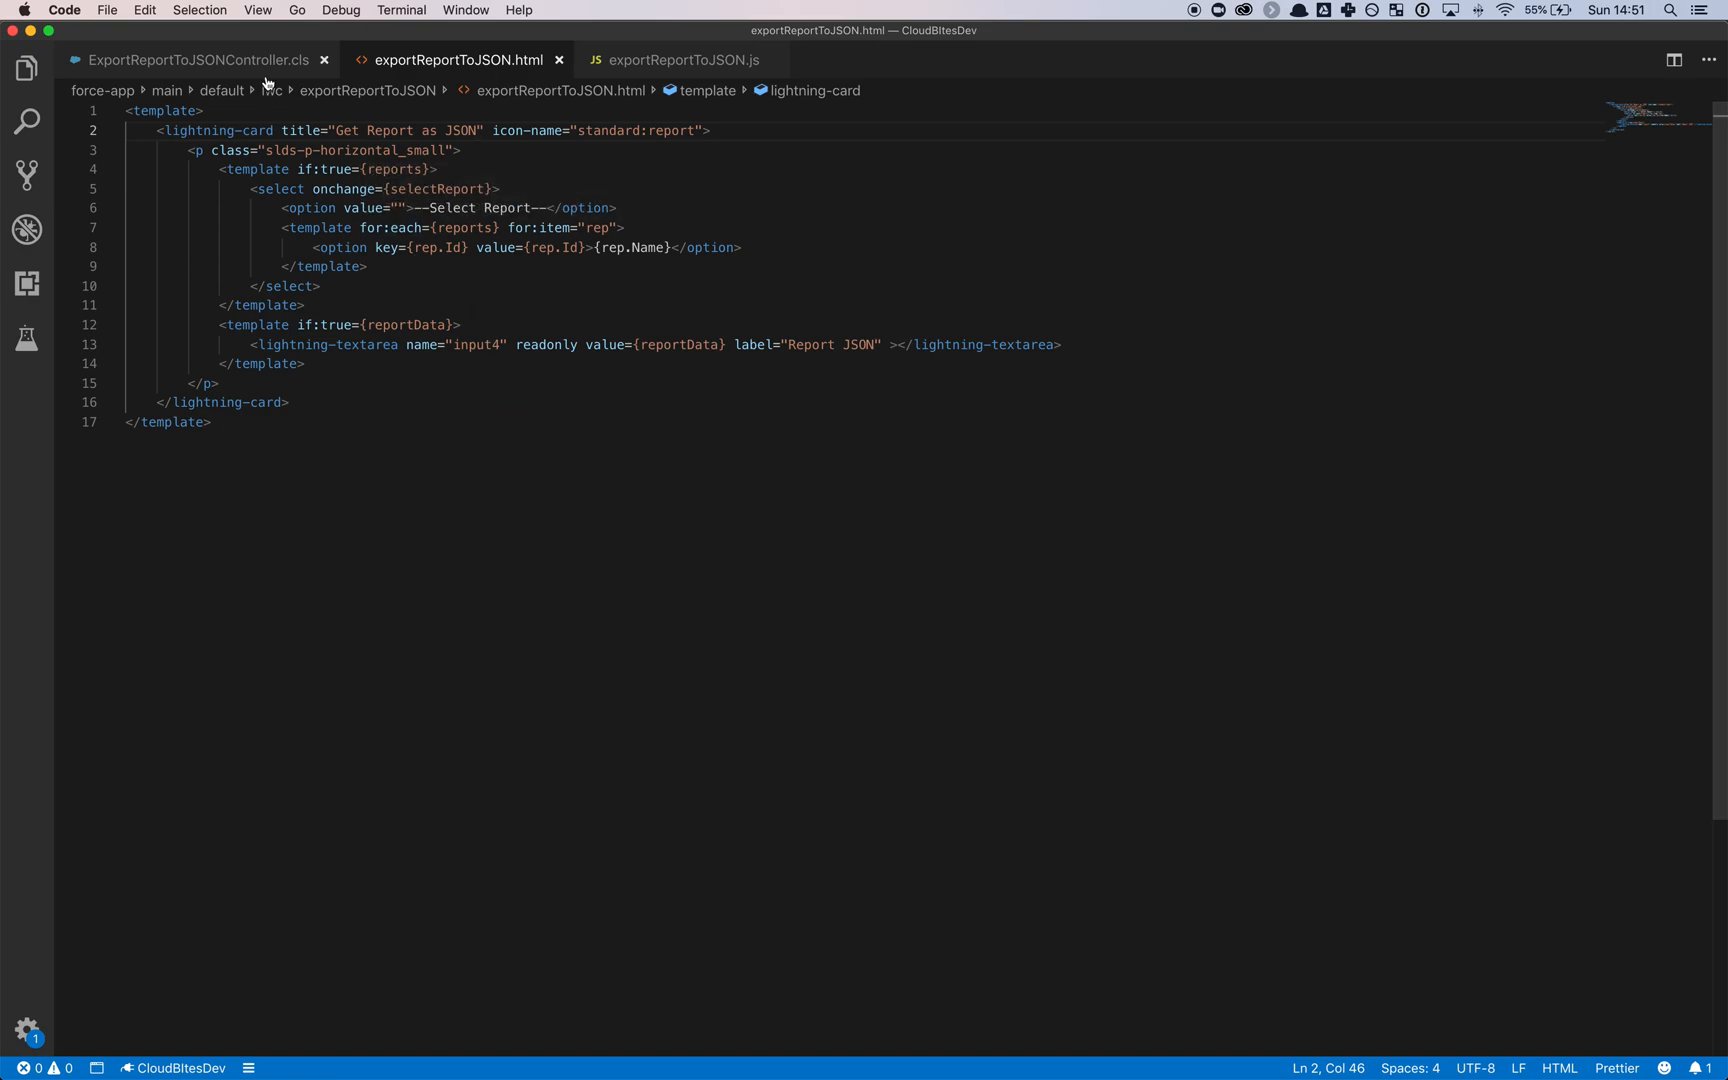
- View ExportReportToJSONController.cls with getReportOptions and getReportAsJSON methods
click(196, 60)
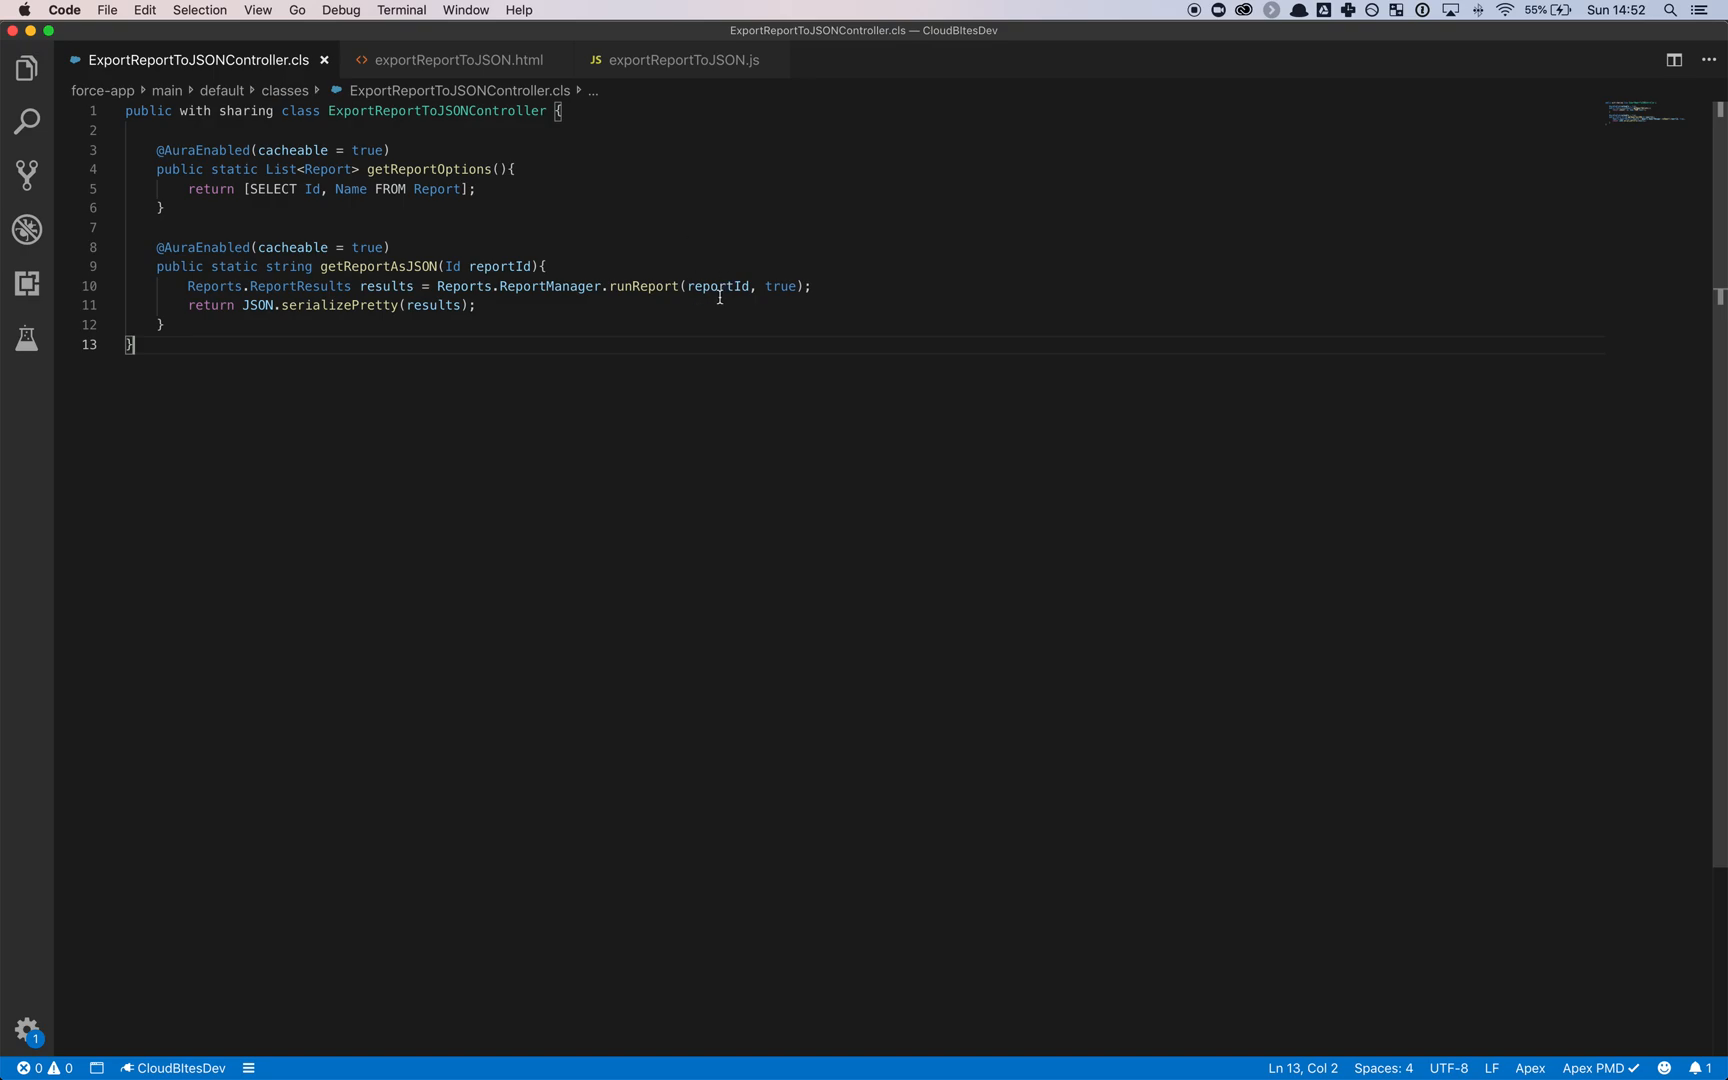
mouse_move(542, 400)
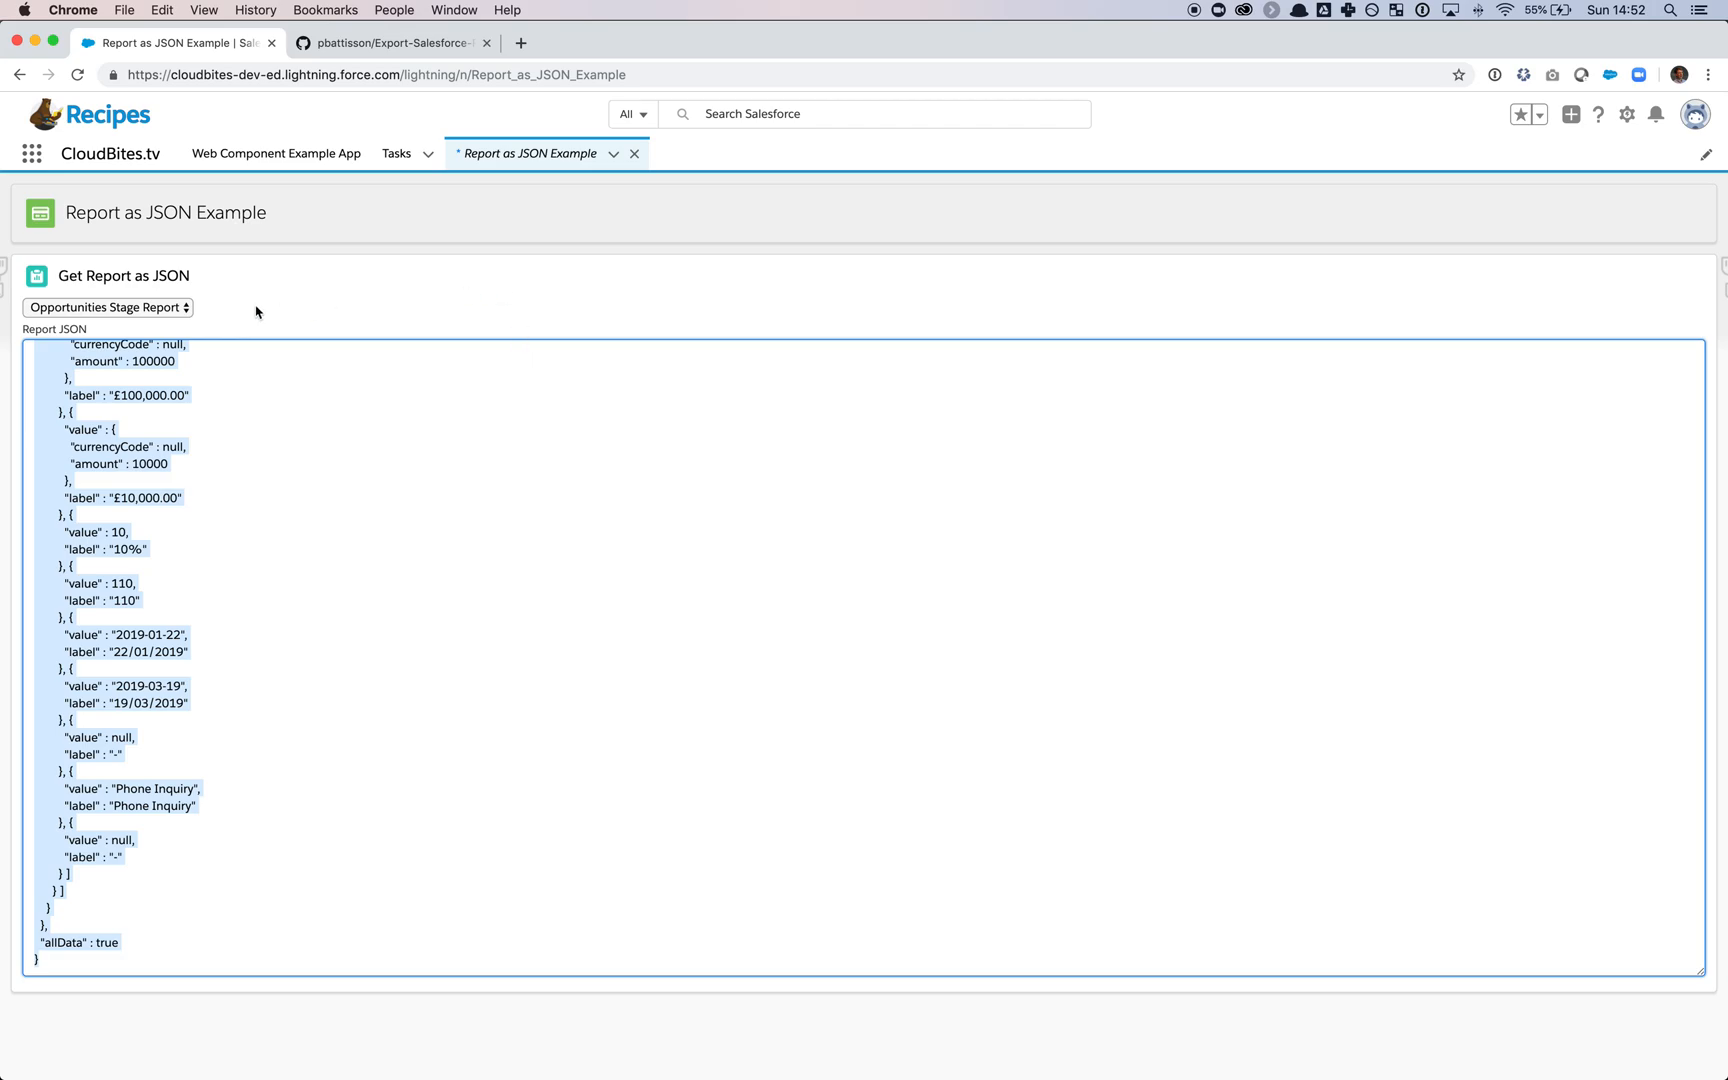
- Scroll the Opportunities Stage Report JSON back to reportMetadata at the top
scroll(down, 3)
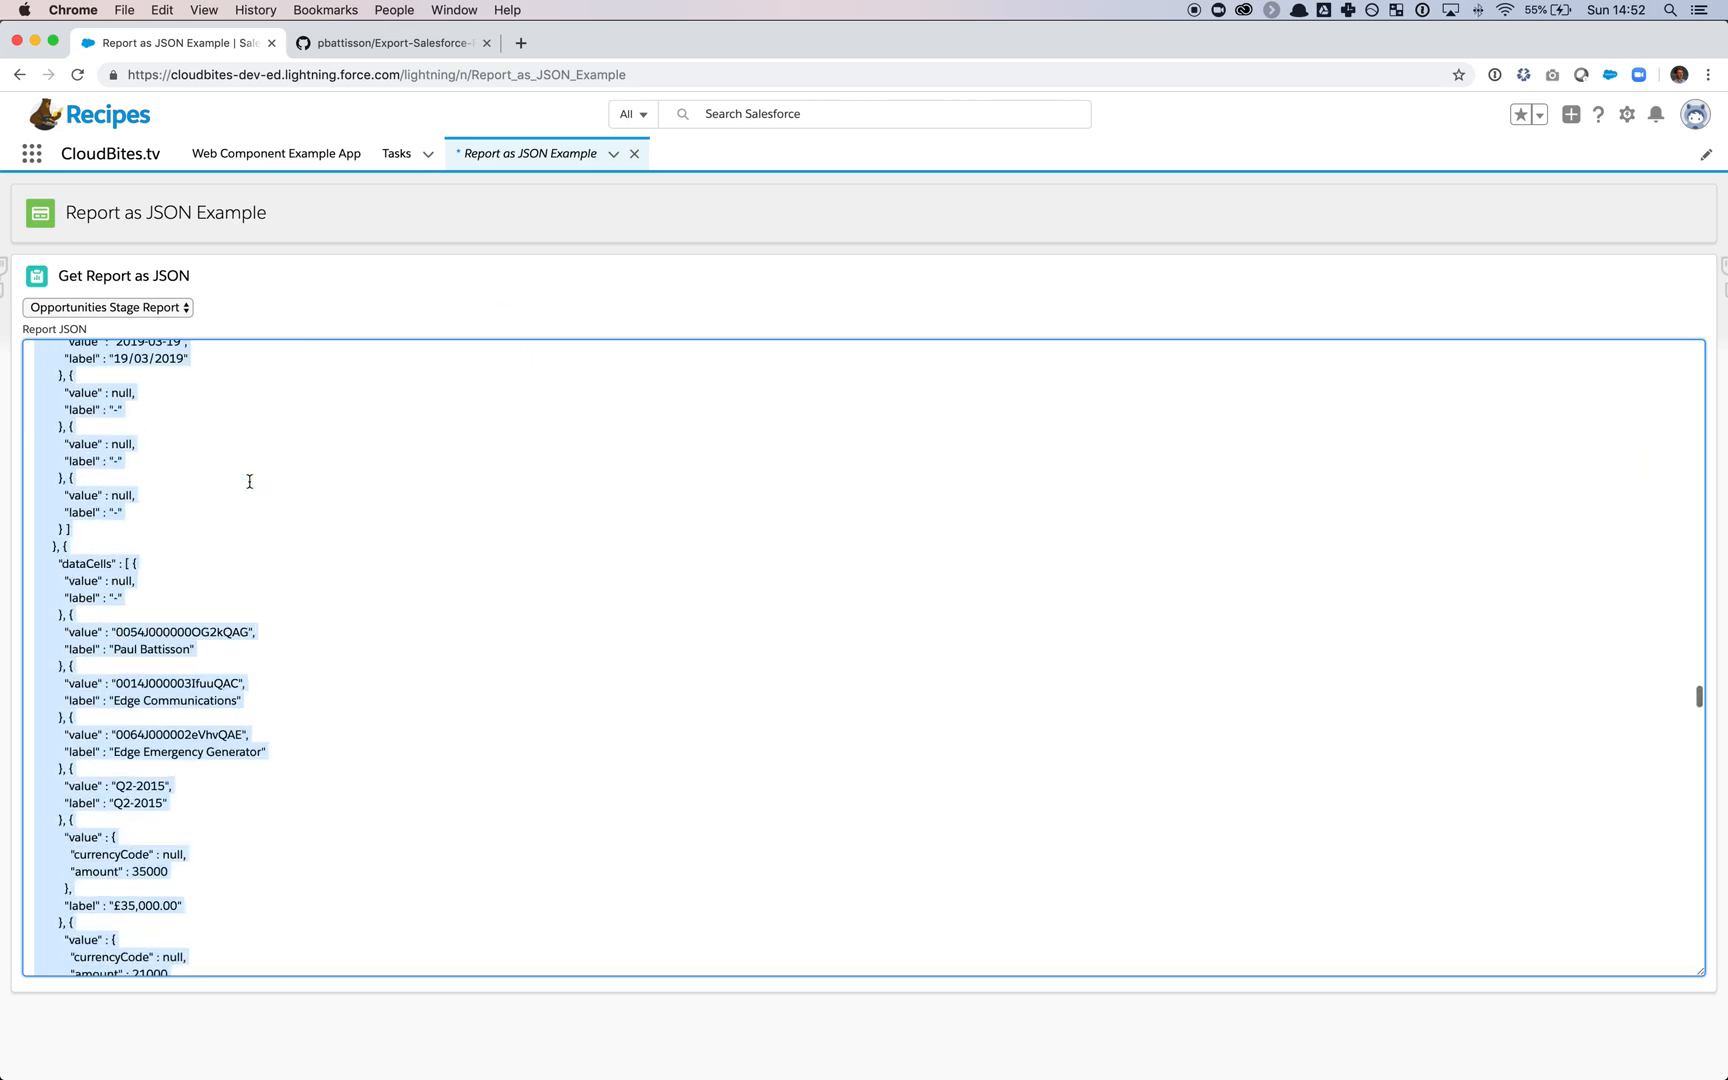
scroll(down, 3)
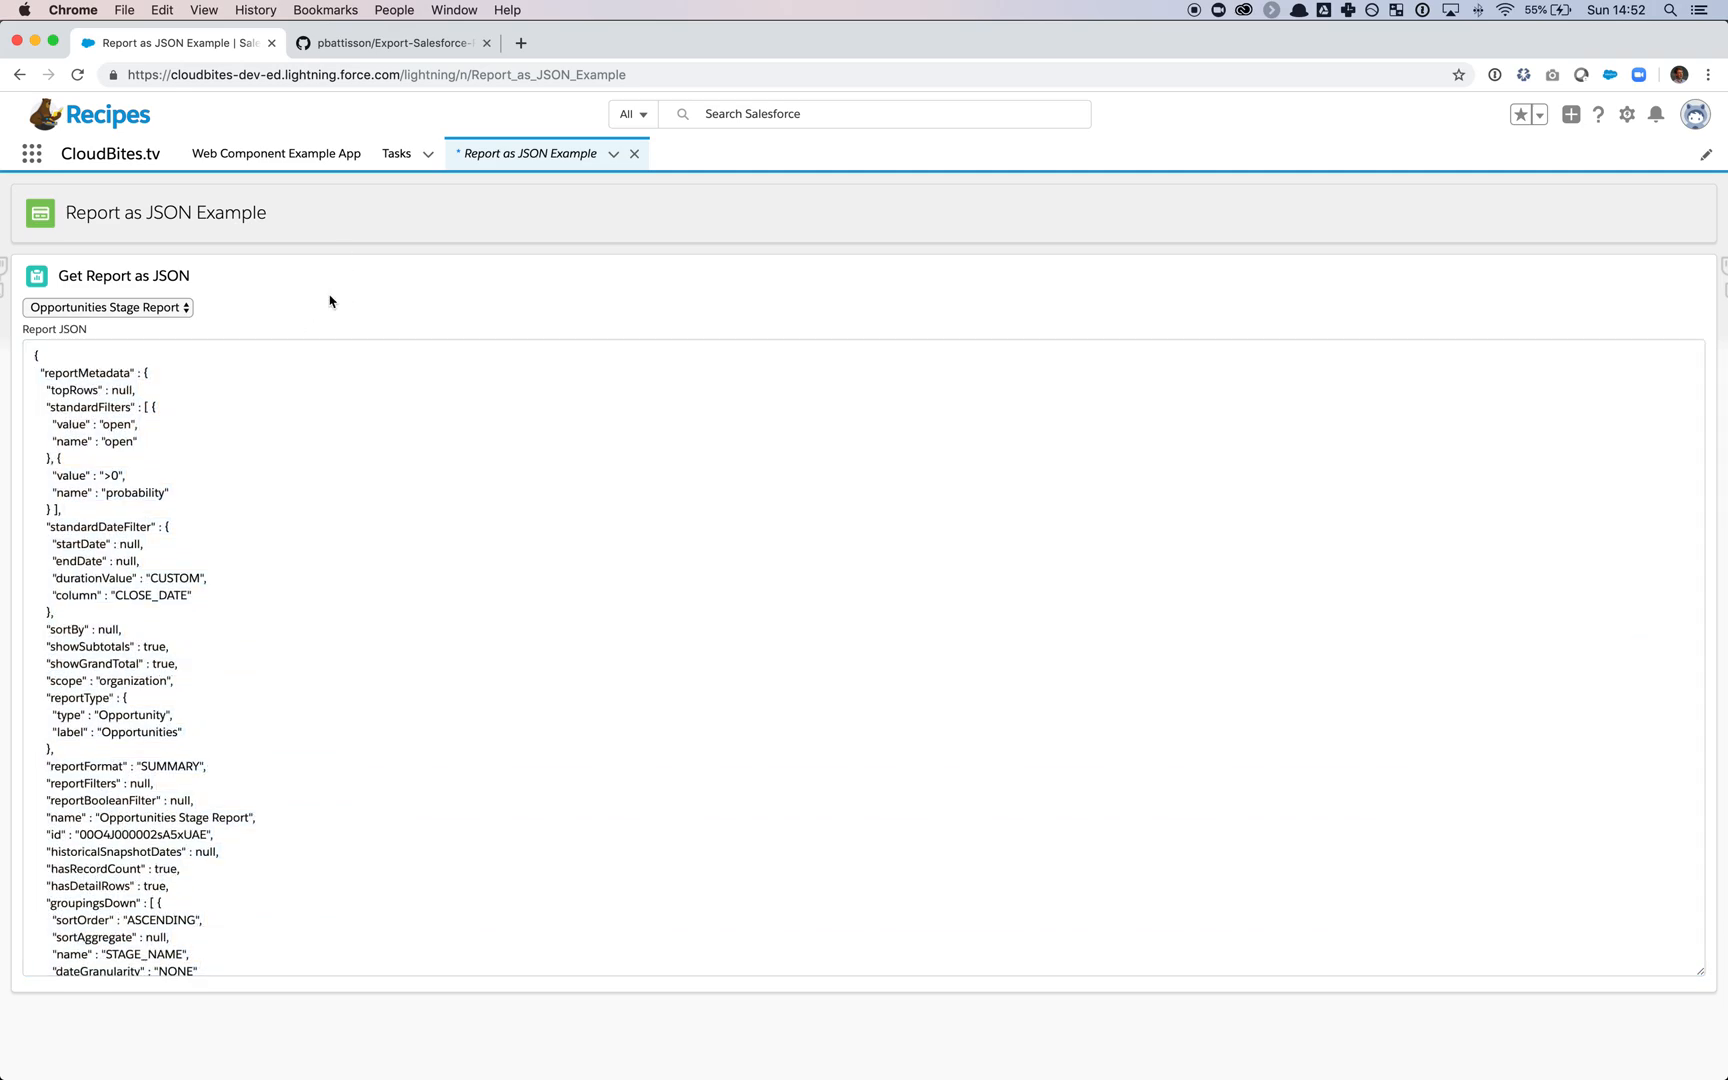
- Display the Export-Salesforce-Report-as-JSON repository on GitHub
click(391, 42)
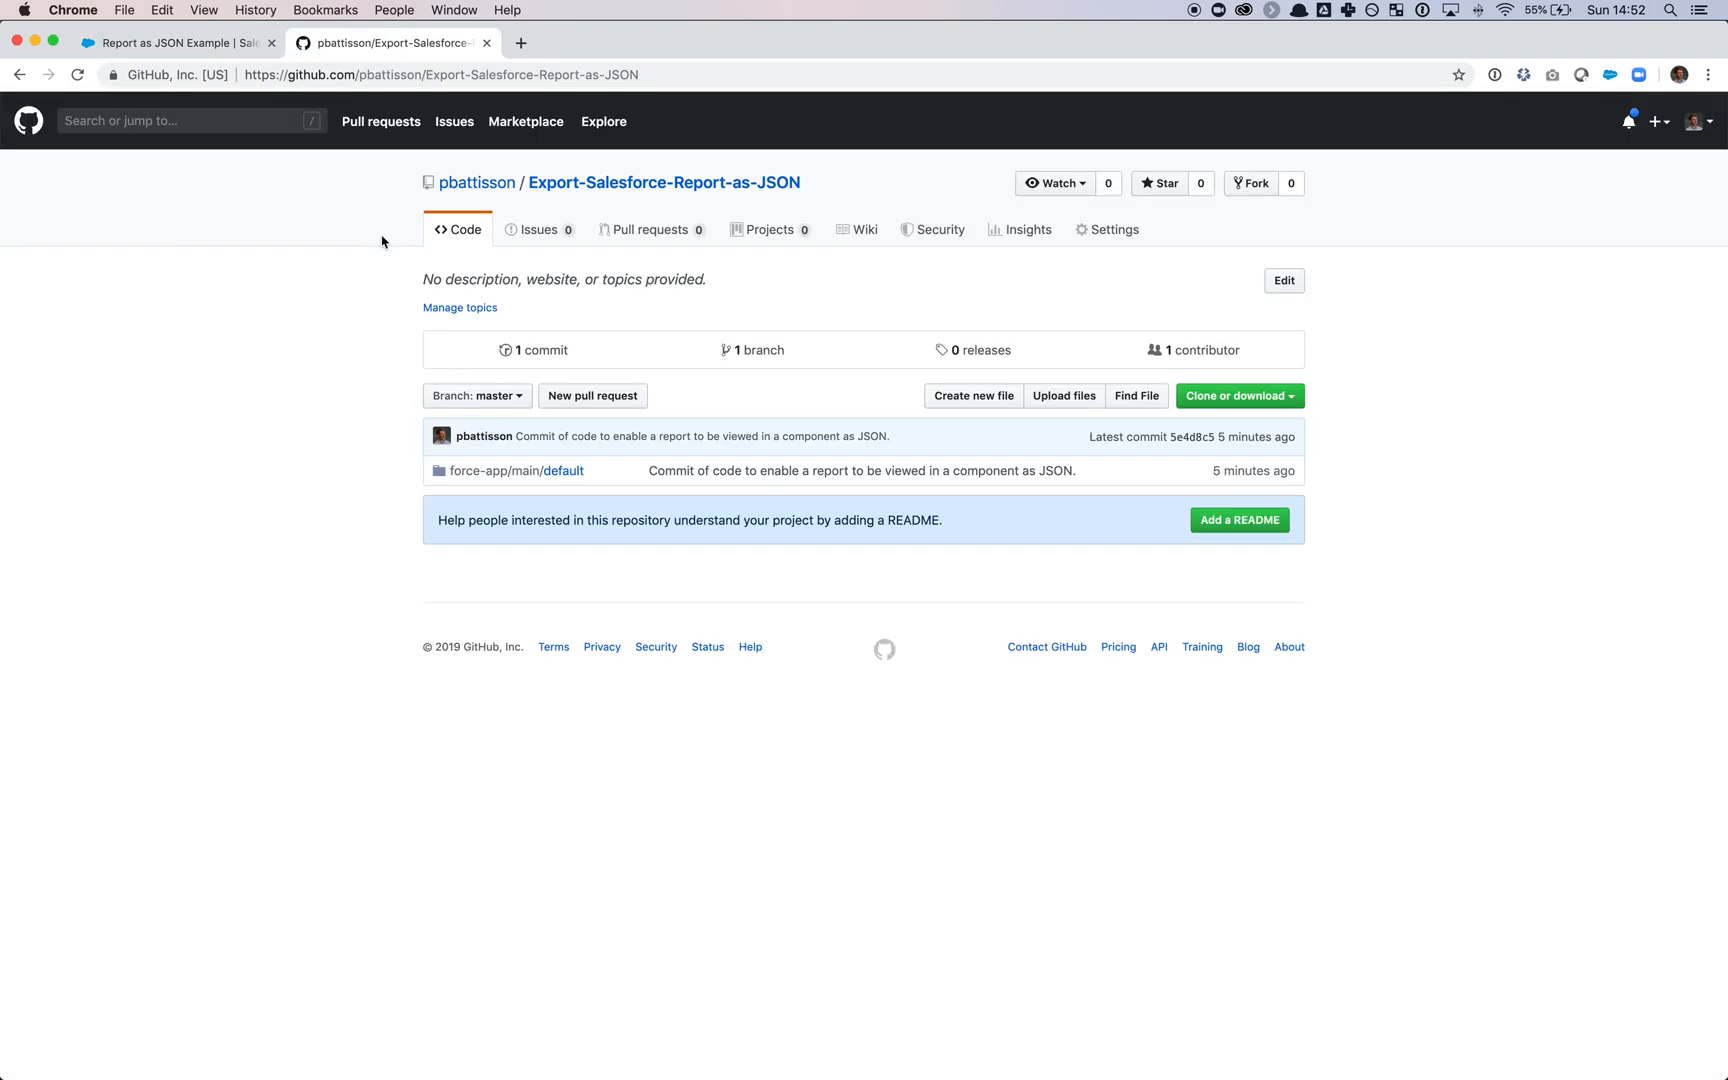
mouse_move(462, 130)
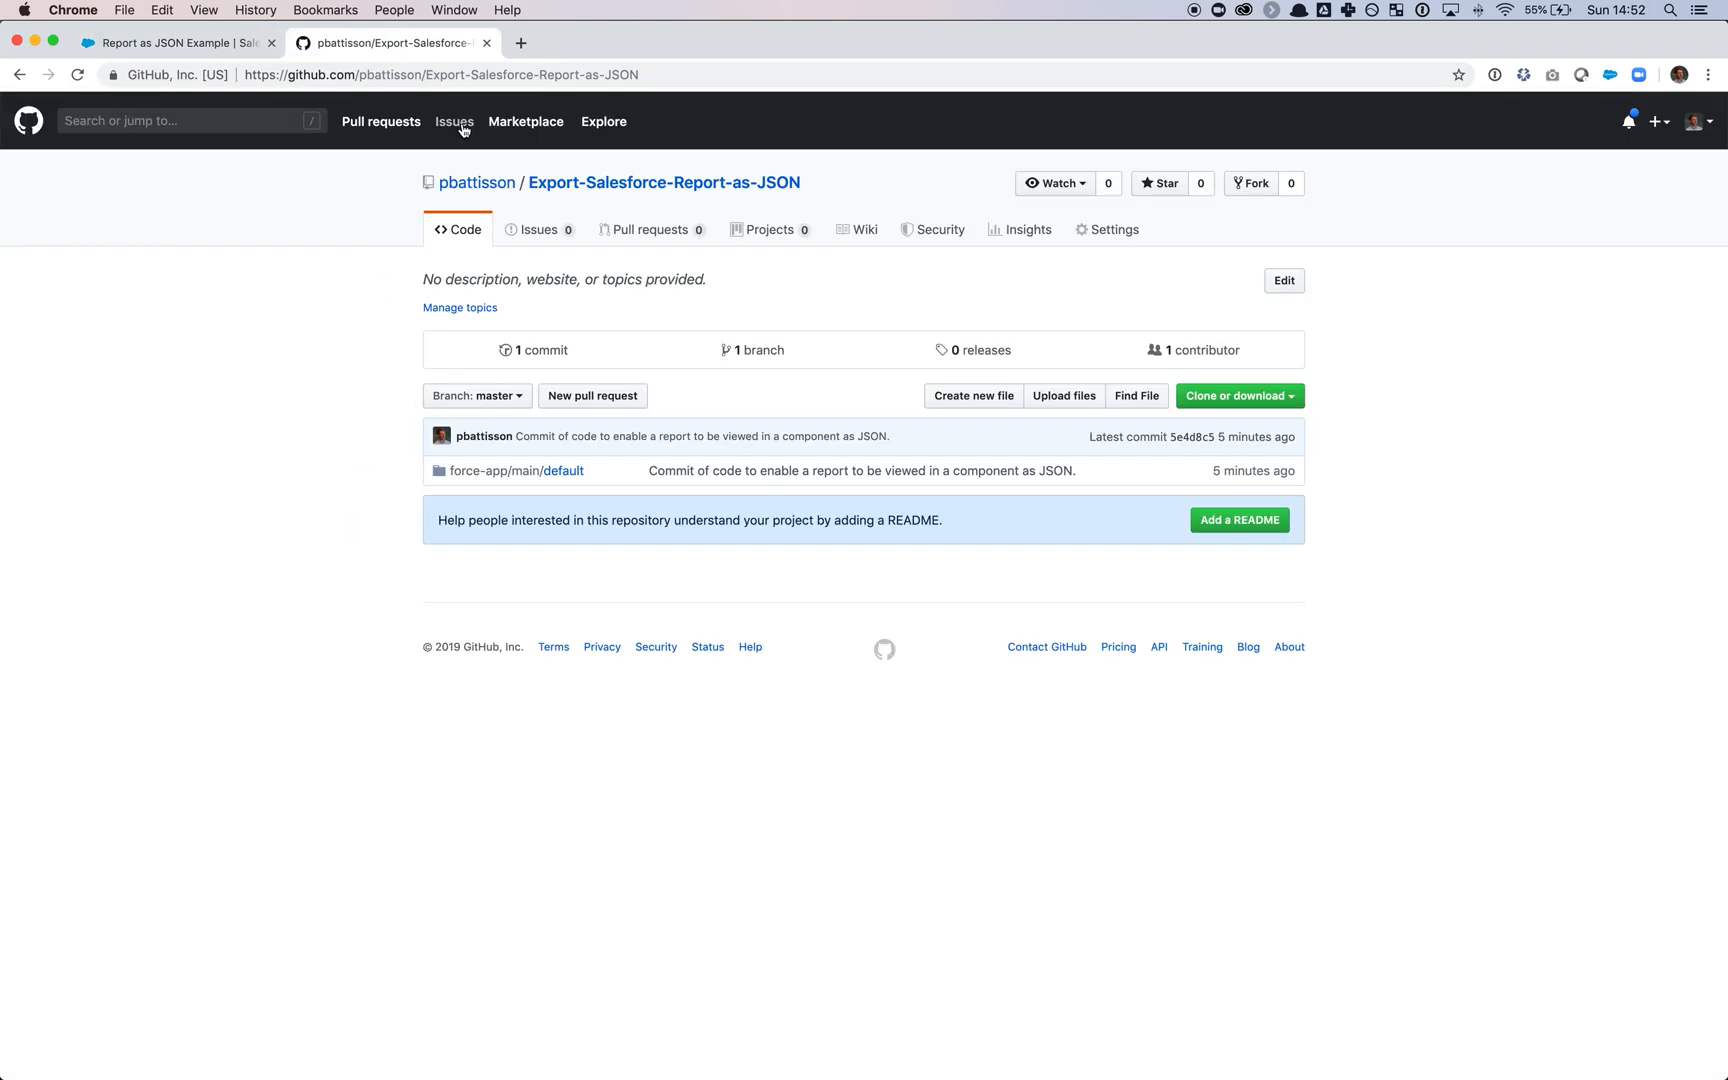
click(453, 121)
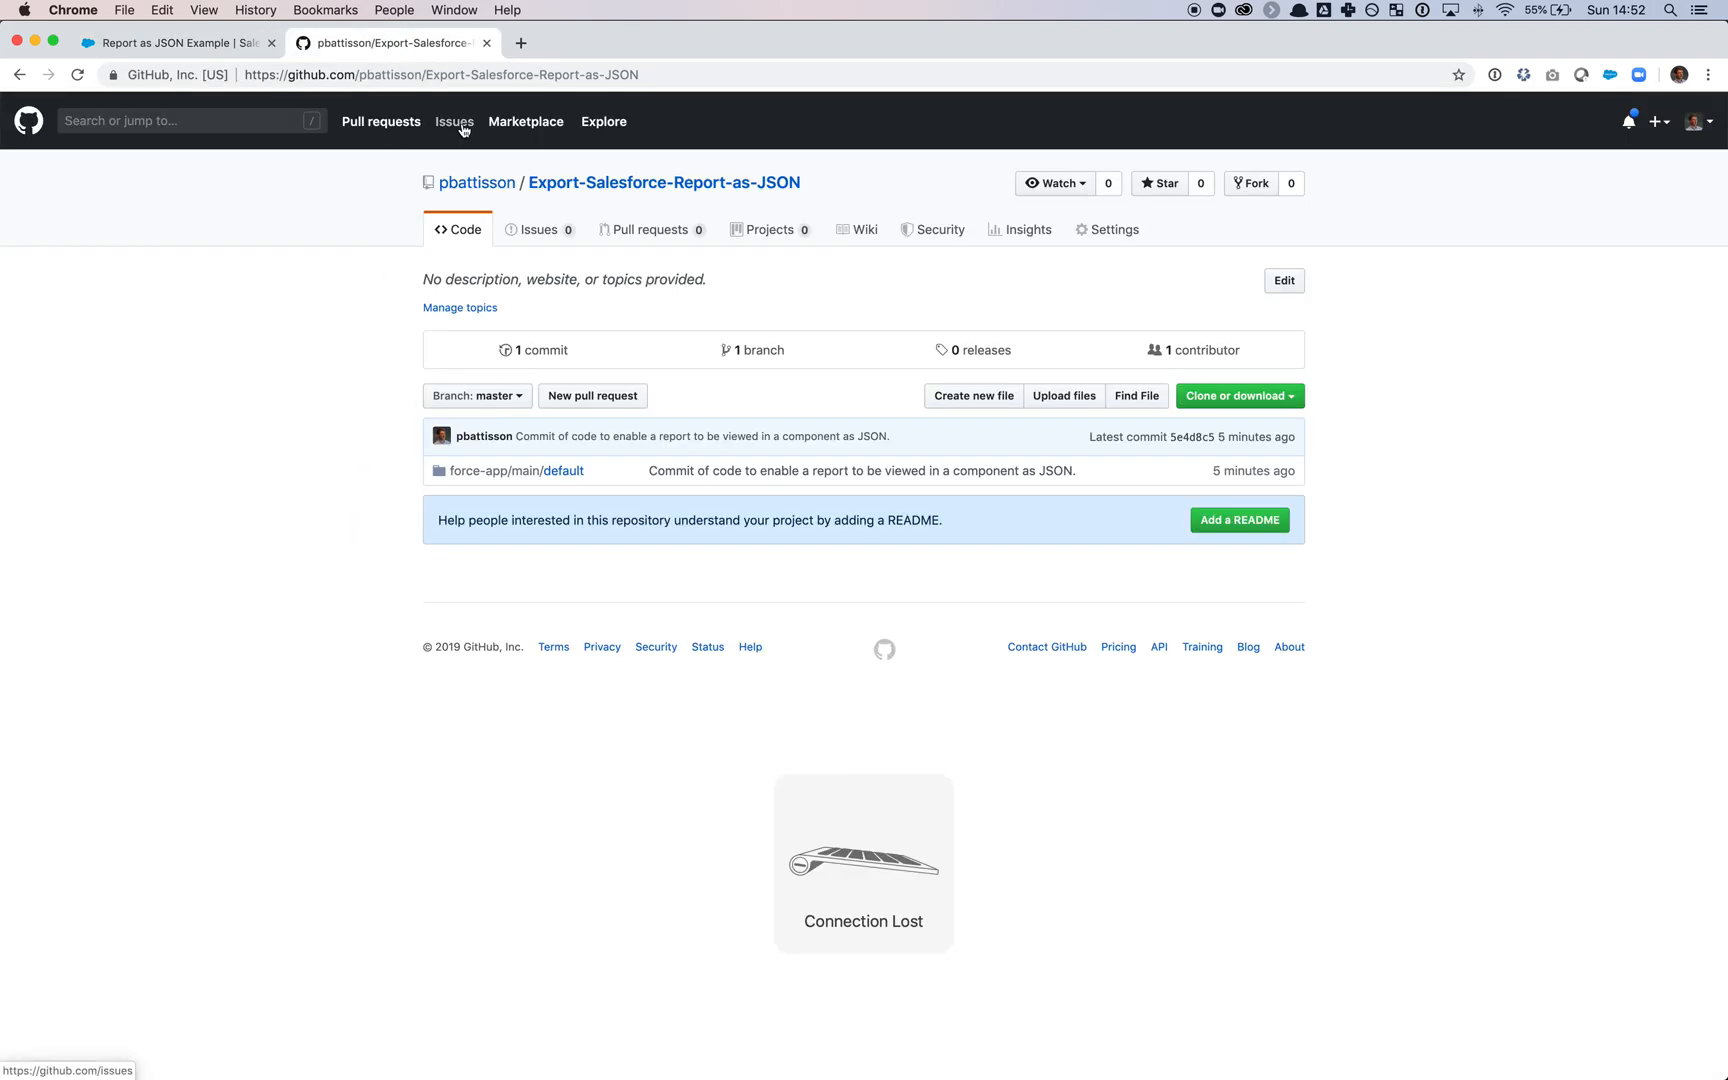